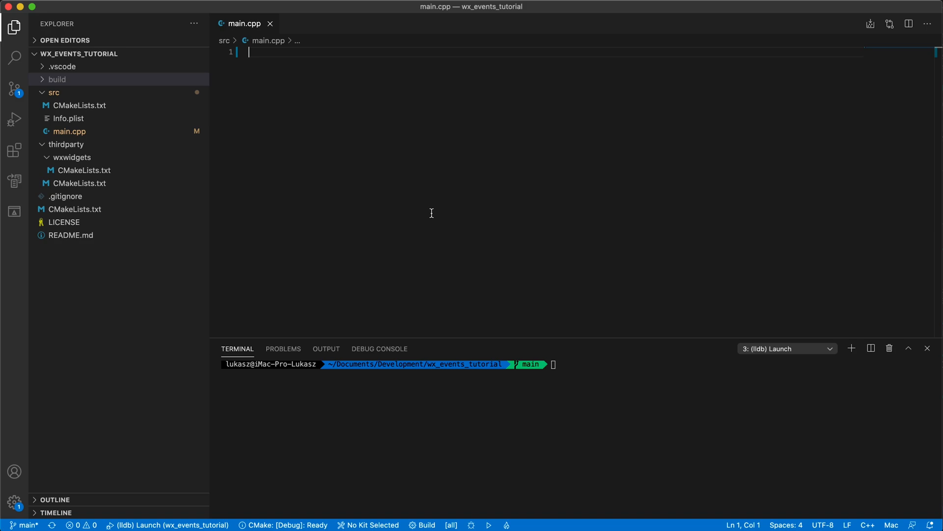
Write an iostream main that prints "Hey!" with std::endl
{"action": "type", "text": "#include <iostream>"}
{"action": "type", "text": "std::cout << \"Hey!"}
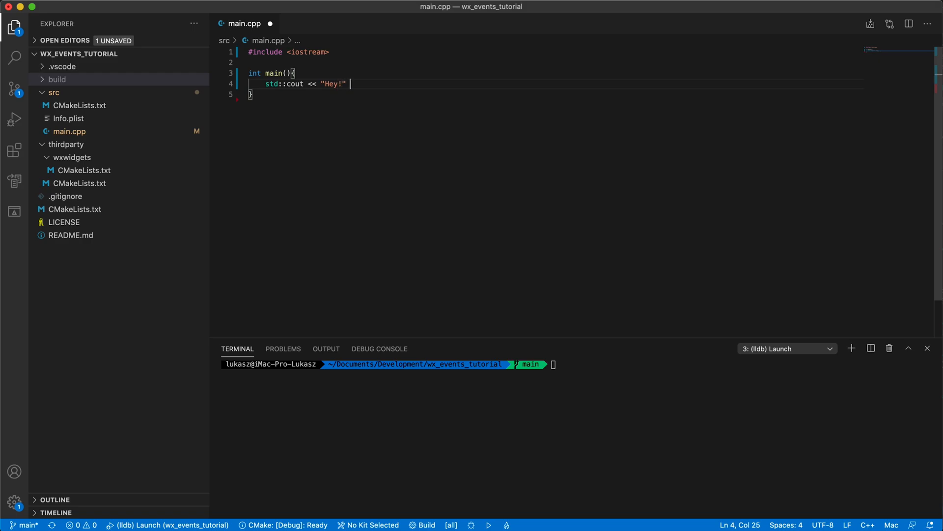
{"action": "type", "text": "<< std::endl;"}
{"action": "type", "text": "return 0;"}
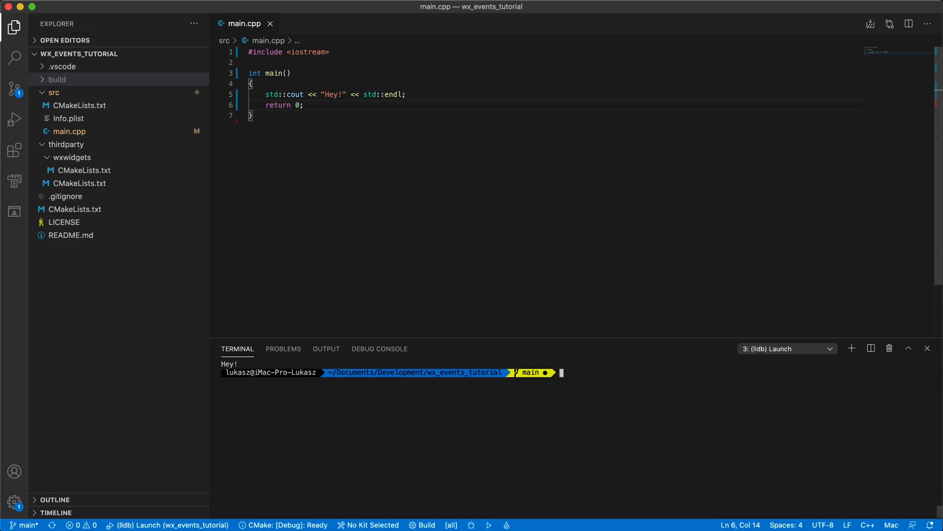
{"action": "key", "text": "enter"}
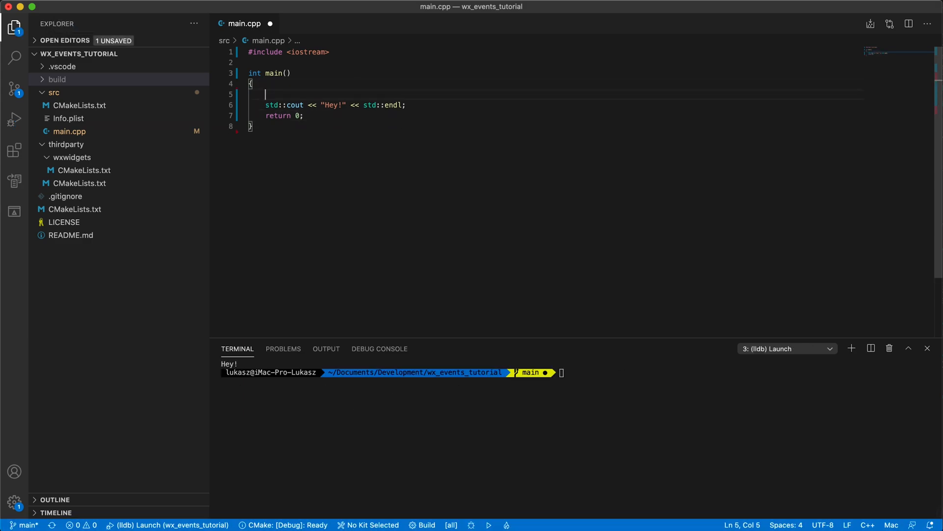
Wrap the print in a ten-iteration for loop and include <string>
{"action": "type", "text": "for (int i = 0; i"}
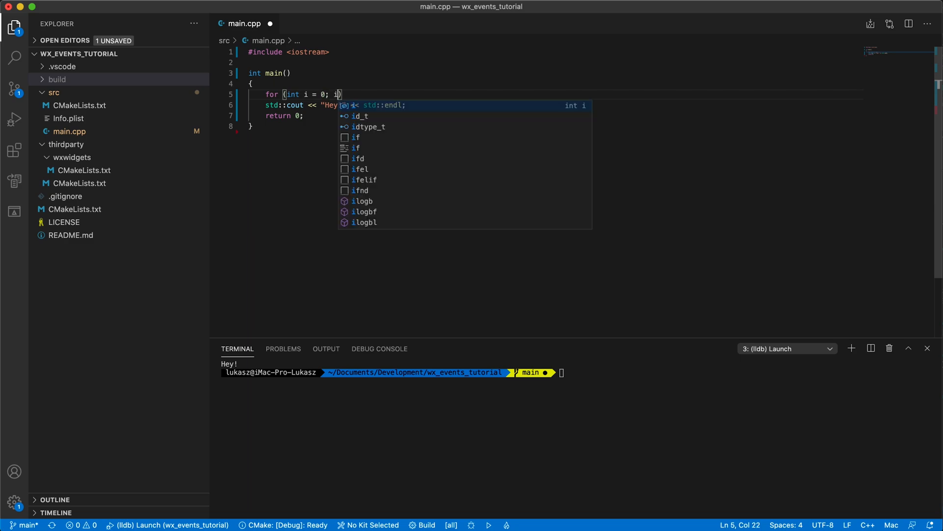
{"action": "type", "text": "< 10; i++"}
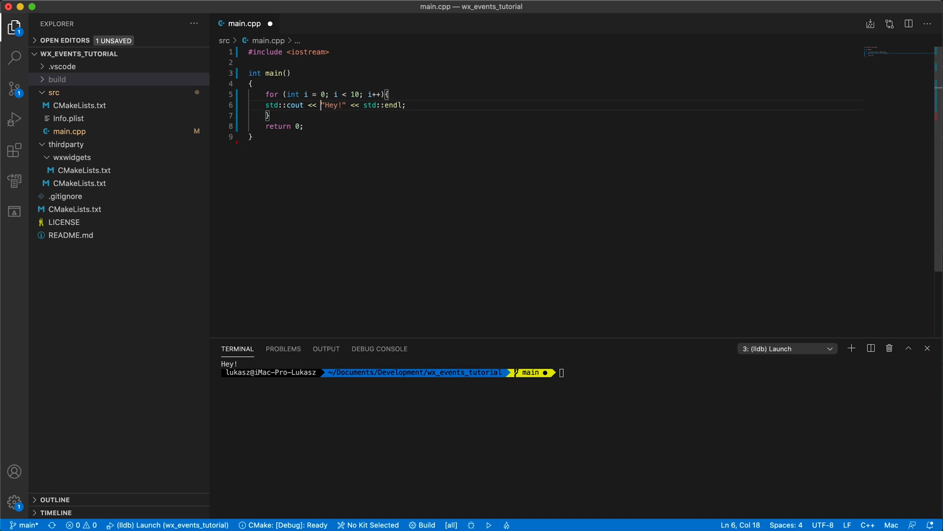
{"action": "type", "text": "#include <string>"}
{"action": "type", "text": " std::string"}
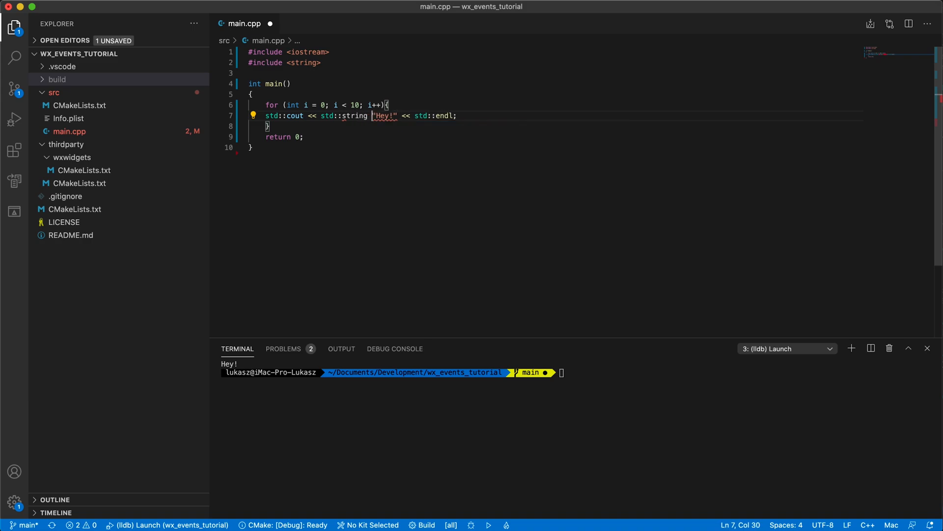
{"action": "type", "text": "(i, ' ')"}
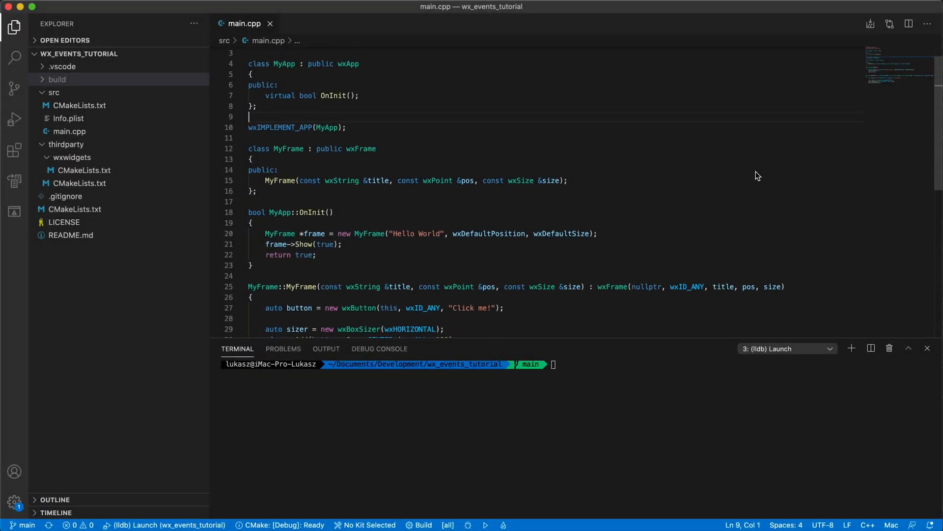
Scroll through main.cpp and open wxIMPLEMENT_APP's definition in app.h
{"action": "scroll", "scroll_direction": "down", "scroll_amount": 3}
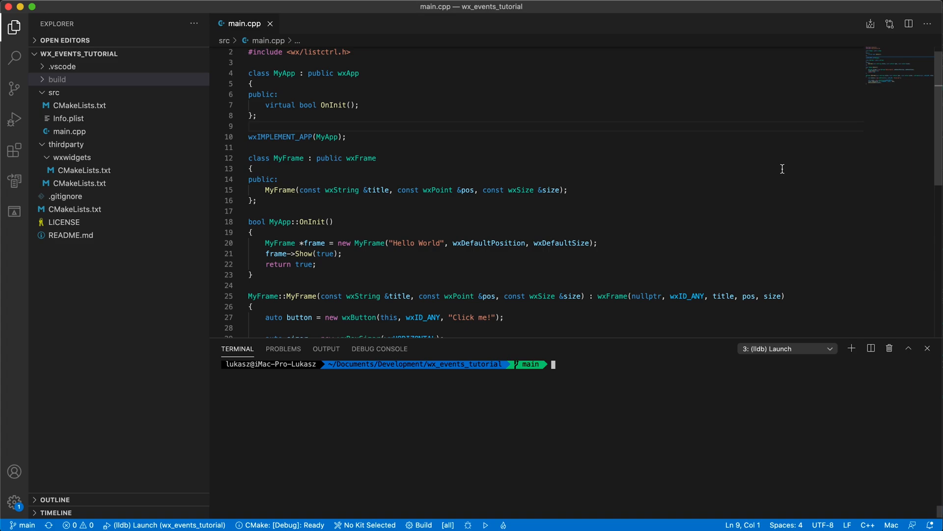
{"action": "scroll", "scroll_direction": "down", "scroll_amount": 3}
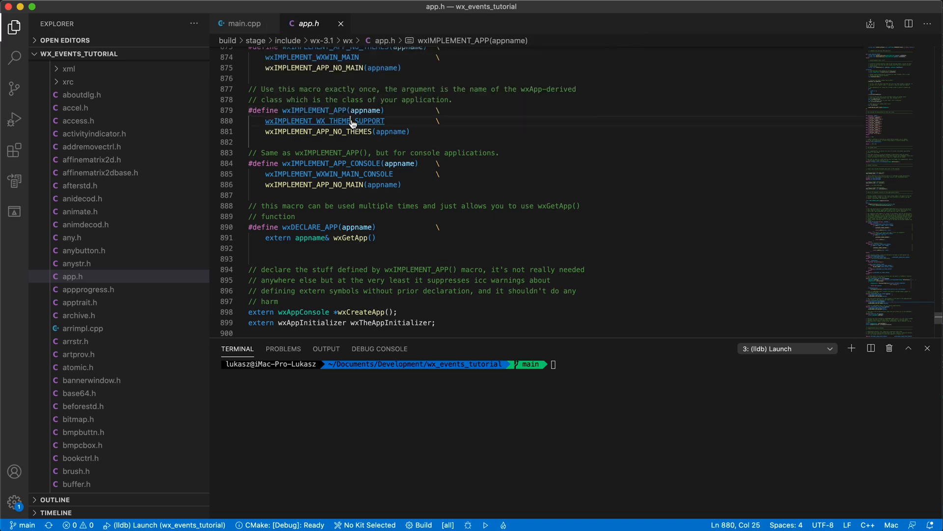
Follow wxIMPLEMENT_APP_NO_THEMES through WXWIN_MAIN_CONSOLE down to wxEntry's definition
{"action": "left_click", "coordinate": [323, 120]}
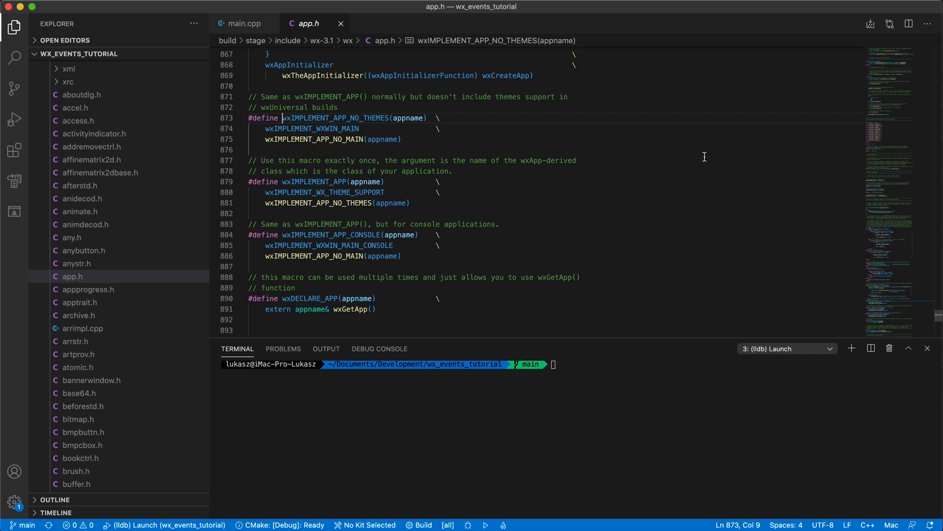
{"action": "mouse_move", "coordinate": [314, 139]}
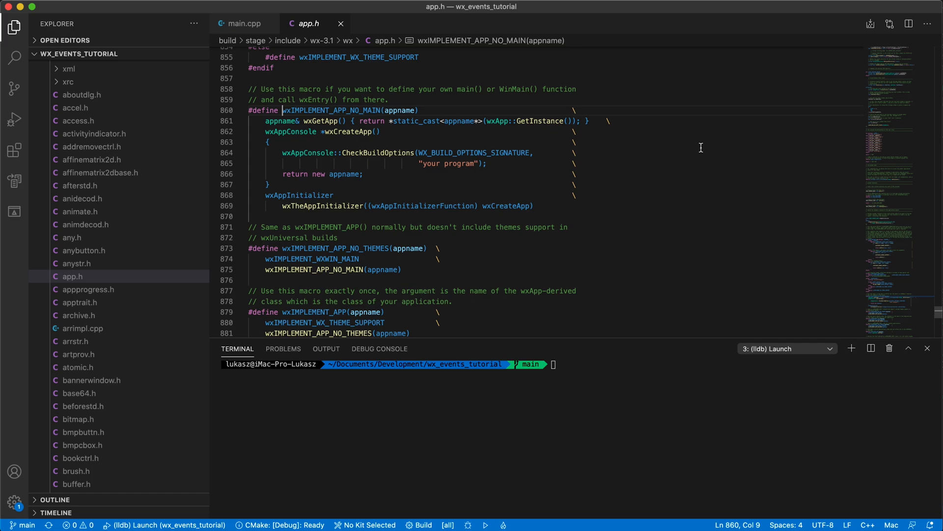
{"action": "left_click", "coordinate": [329, 269]}
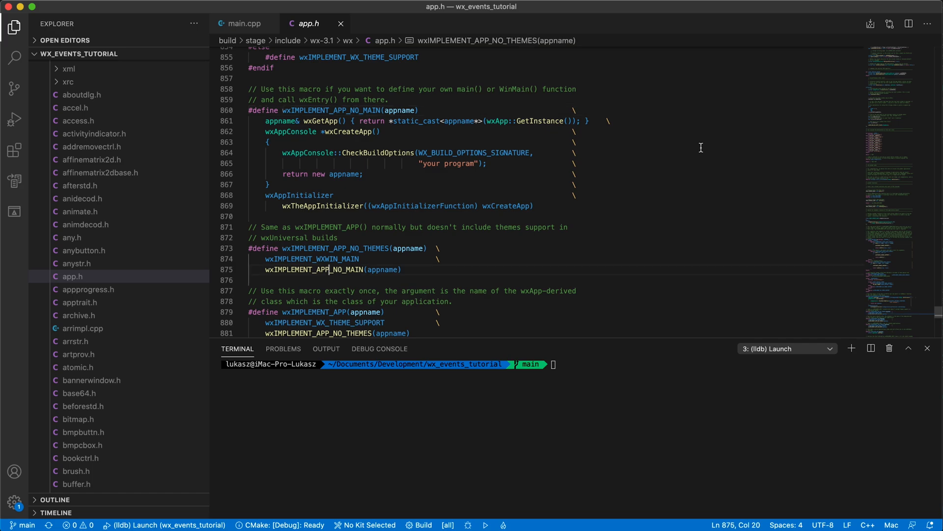
{"action": "scroll", "scroll_direction": "down", "scroll_amount": 3}
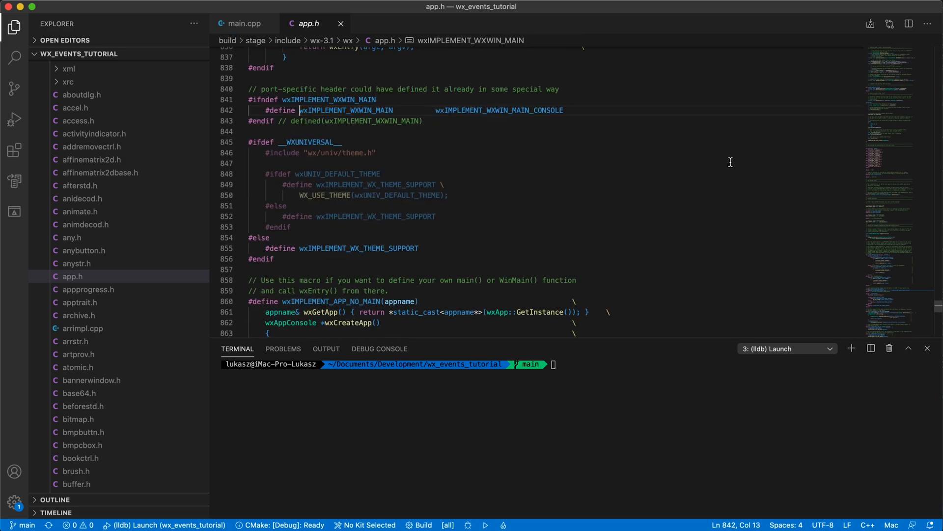
{"action": "mouse_move", "coordinate": [499, 110]}
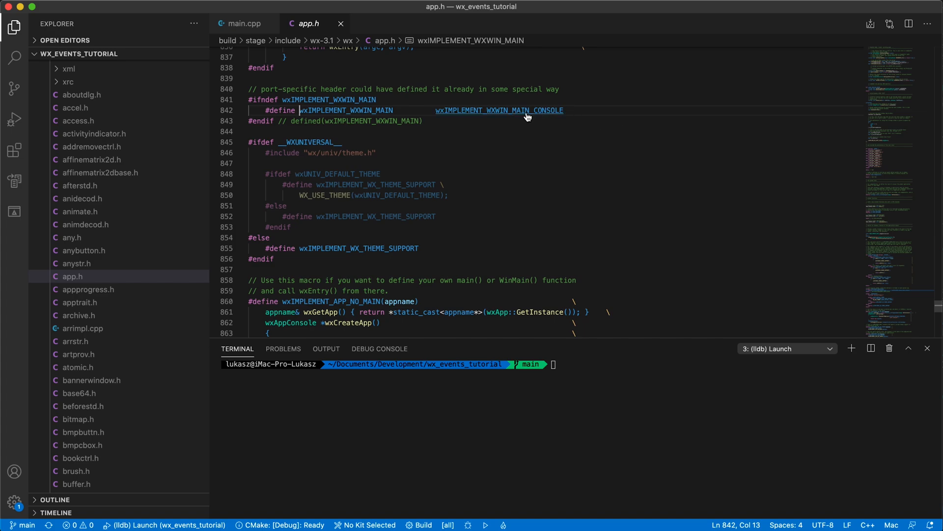
{"action": "left_click", "coordinate": [498, 110]}
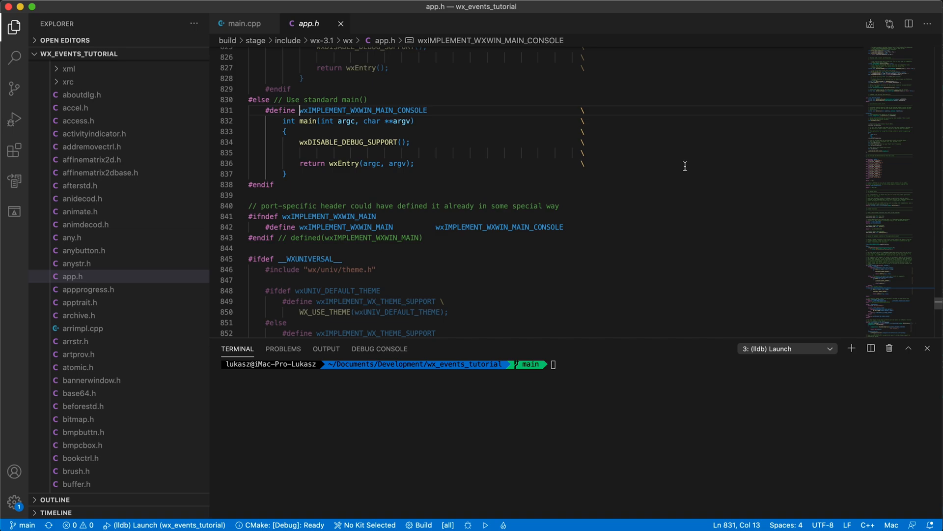
{"action": "mouse_move", "coordinate": [379, 191]}
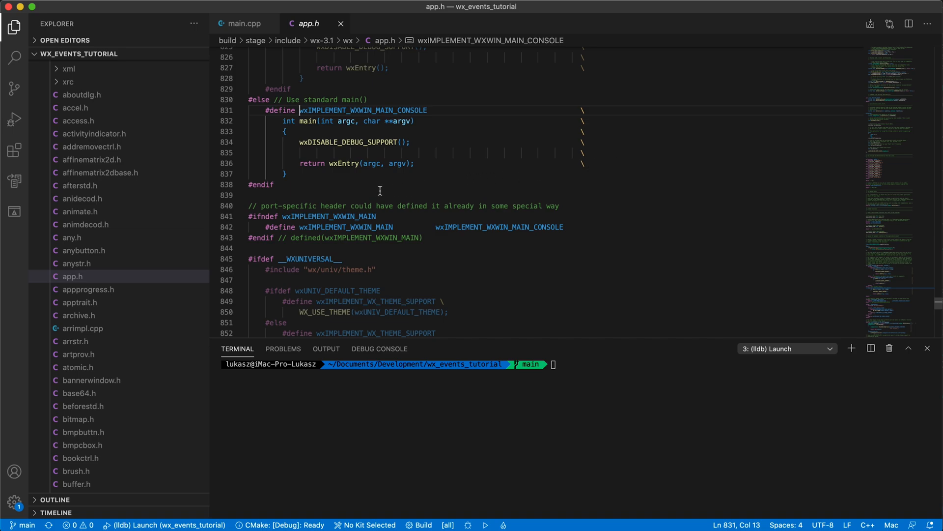
{"action": "mouse_move", "coordinate": [343, 164]}
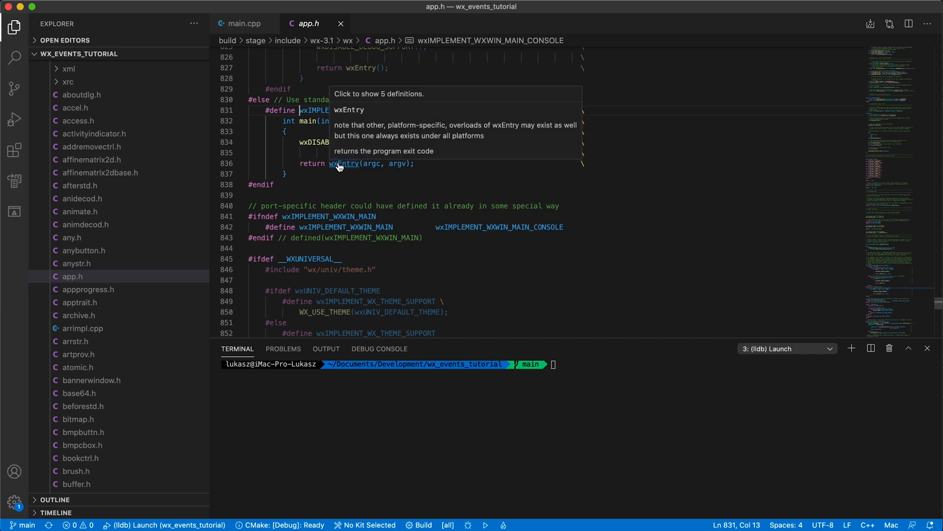
{"action": "left_click", "coordinate": [341, 163]}
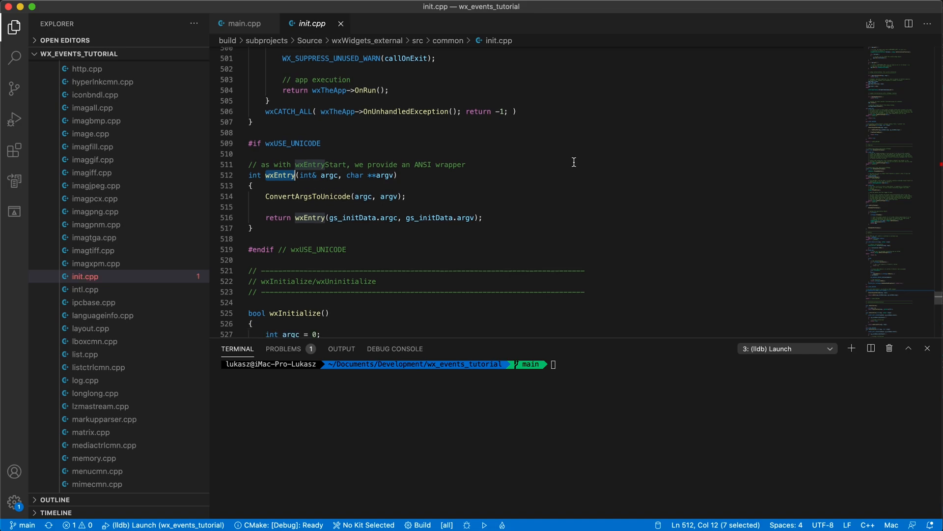
Read wxEntryReal's OnInit and OnRun calls, reaching wxEventLoopBase::Run in evtloopcmn.cpp
{"action": "scroll", "scroll_direction": "down", "scroll_amount": 3}
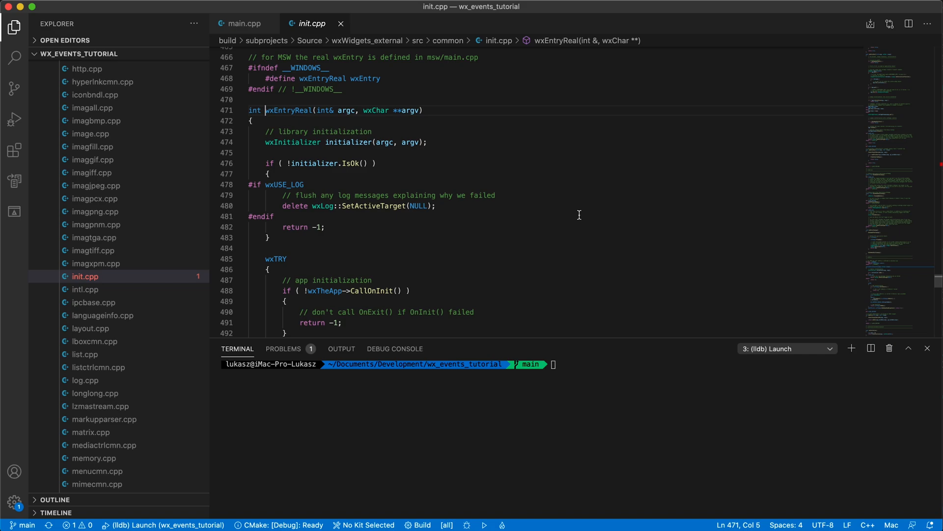
{"action": "scroll", "scroll_direction": "down", "scroll_amount": 3}
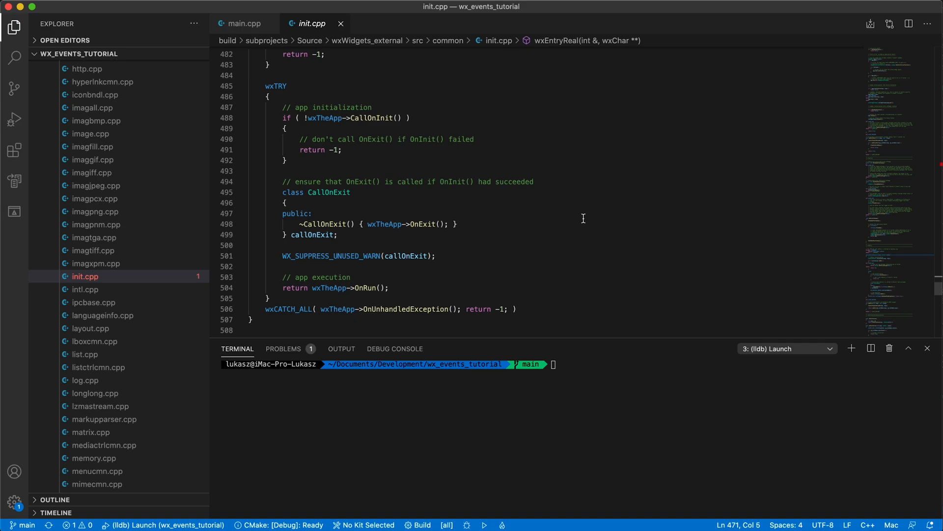
{"action": "mouse_move", "coordinate": [365, 287]}
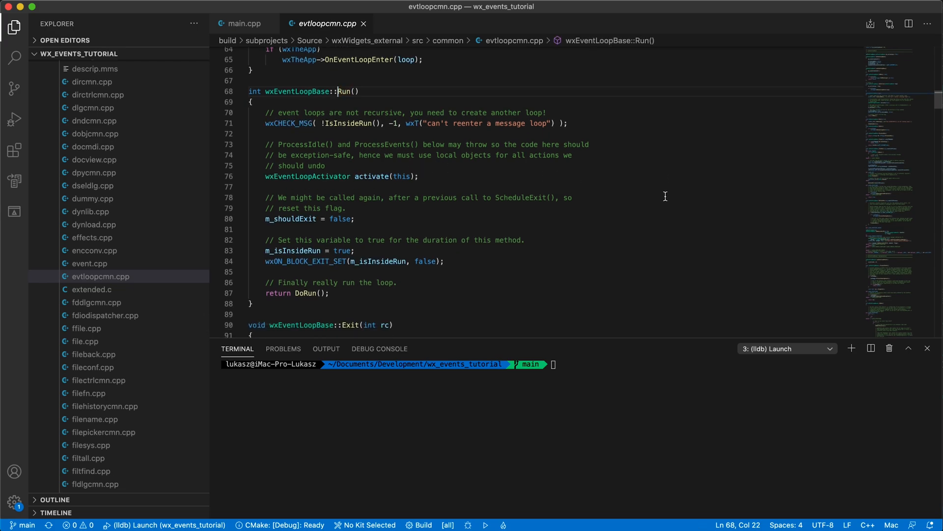
{"action": "scroll", "scroll_direction": "down", "scroll_amount": 3}
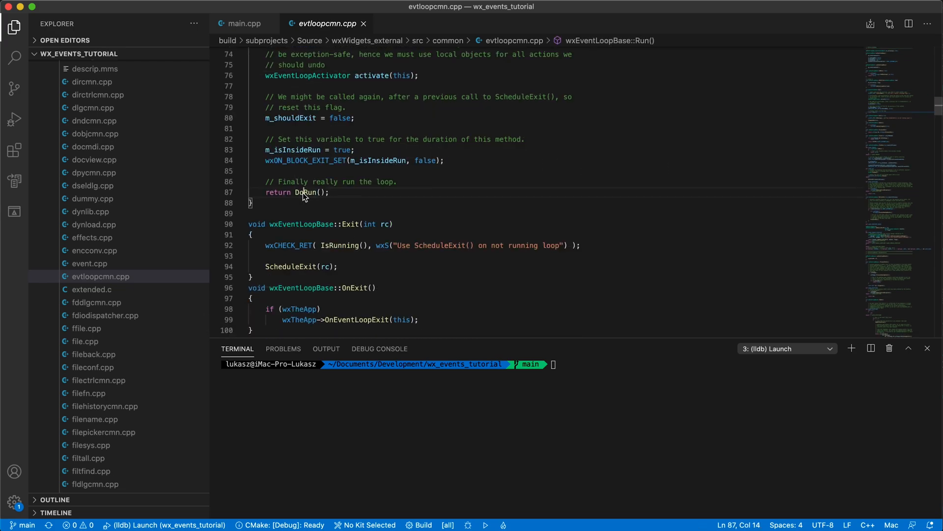
Find all DoRun references and read wxCFEventLoop::OSXDoRun in evtloop_cf.cpp
{"action": "right_click", "coordinate": [304, 195]}
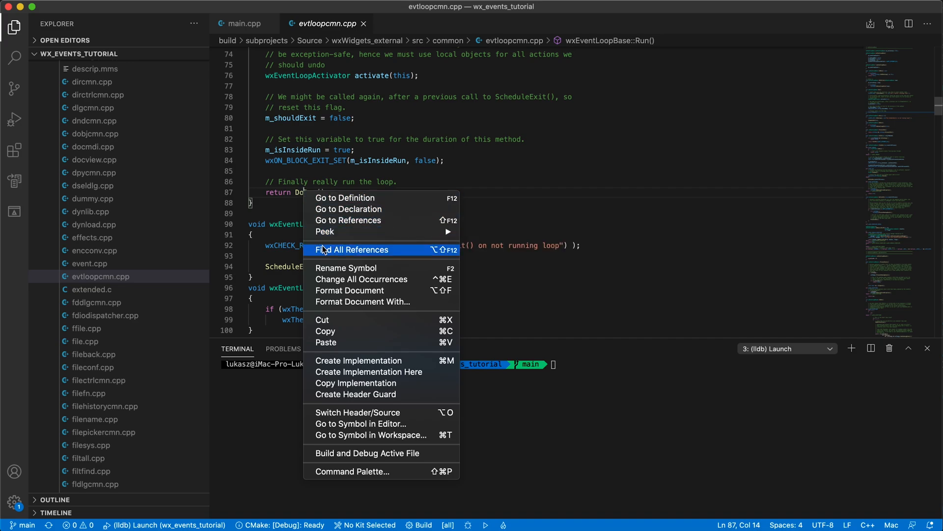
{"action": "left_click", "coordinate": [353, 250]}
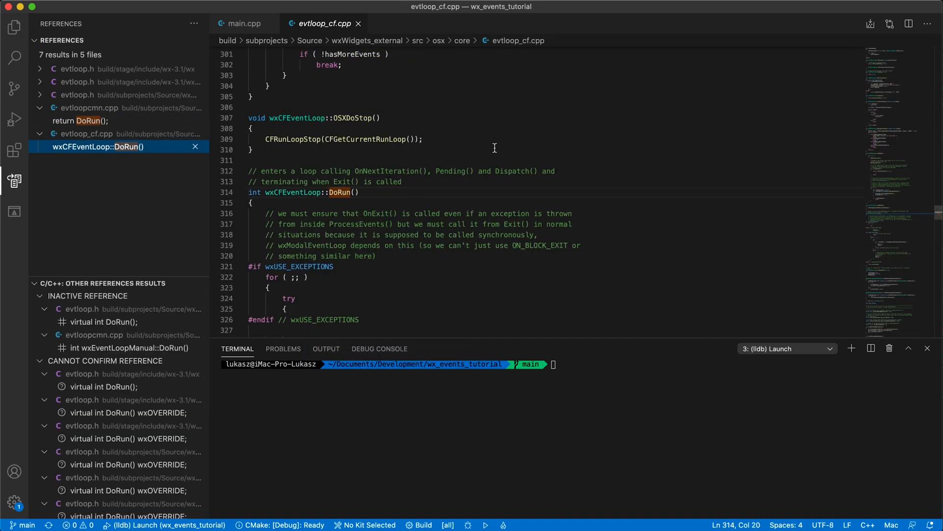
{"action": "scroll", "scroll_direction": "down", "scroll_amount": 3}
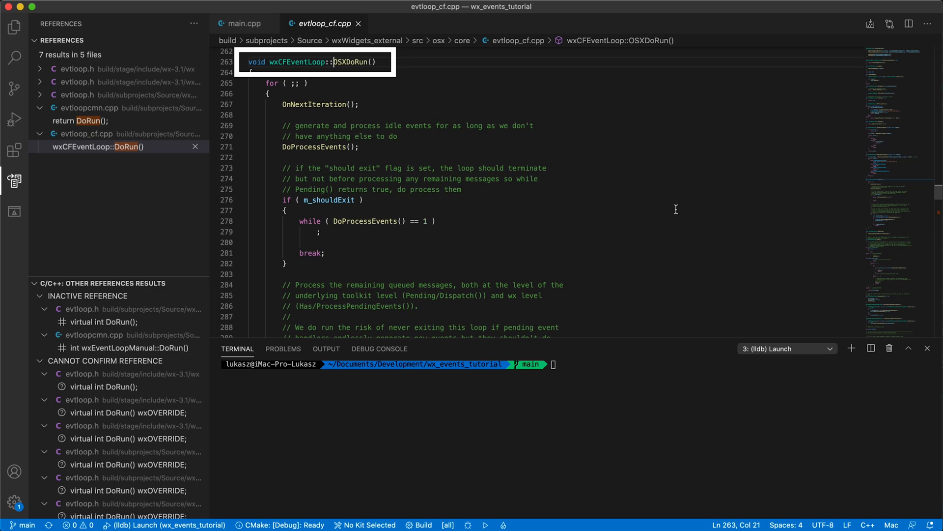
{"action": "scroll", "scroll_direction": "down", "scroll_amount": 3}
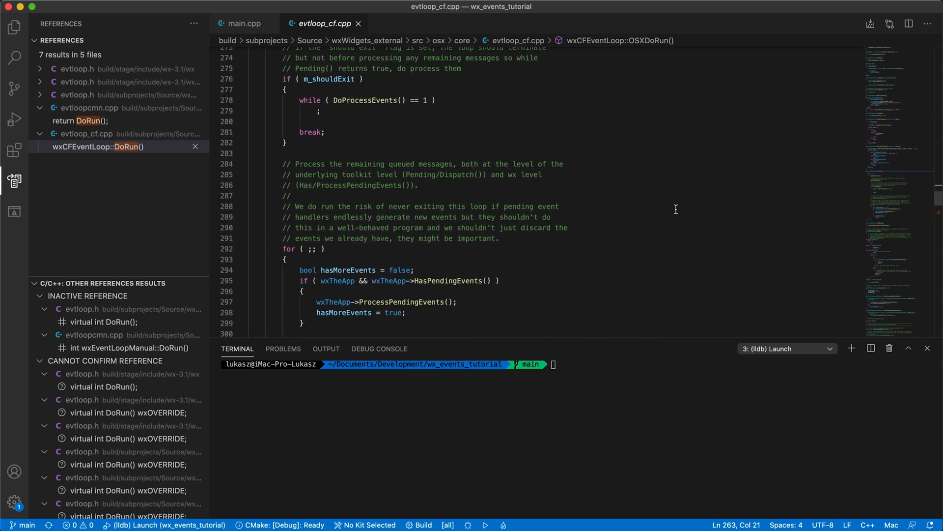
{"action": "scroll", "scroll_direction": "down", "scroll_amount": 3}
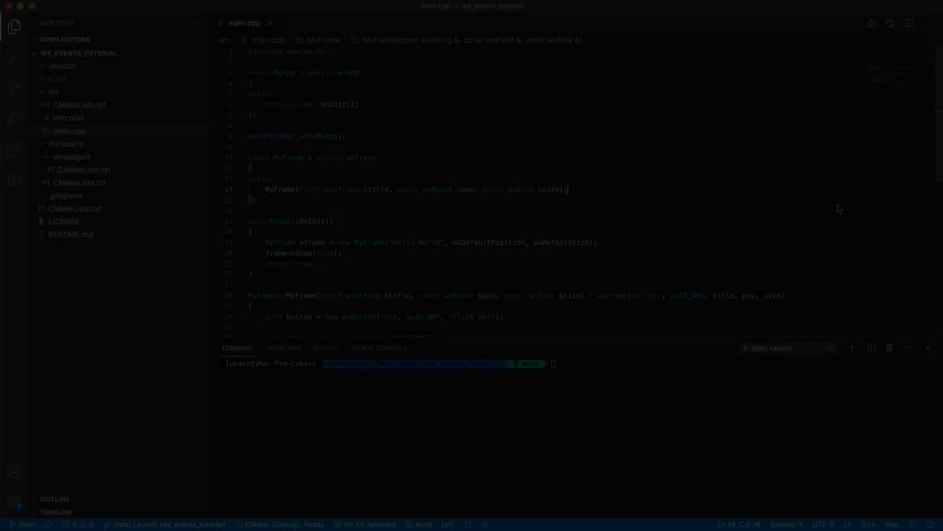
Declare a private OnClick(wxCommandEvent&) handler and wxDECLARE_EVENT_TABLE() in MyFrame
{"action": "type", "text": "private:"}
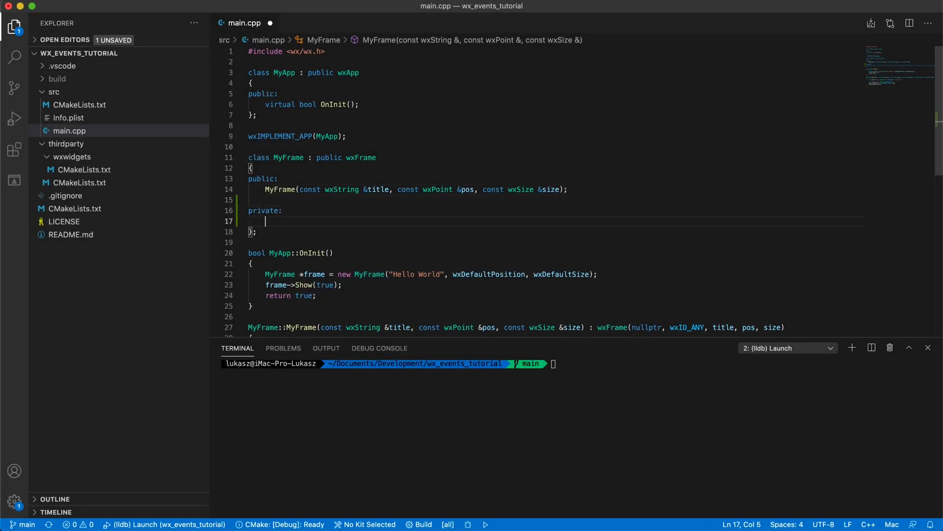
{"action": "type", "text": "void OnClick(wxCommandEvent&);"}
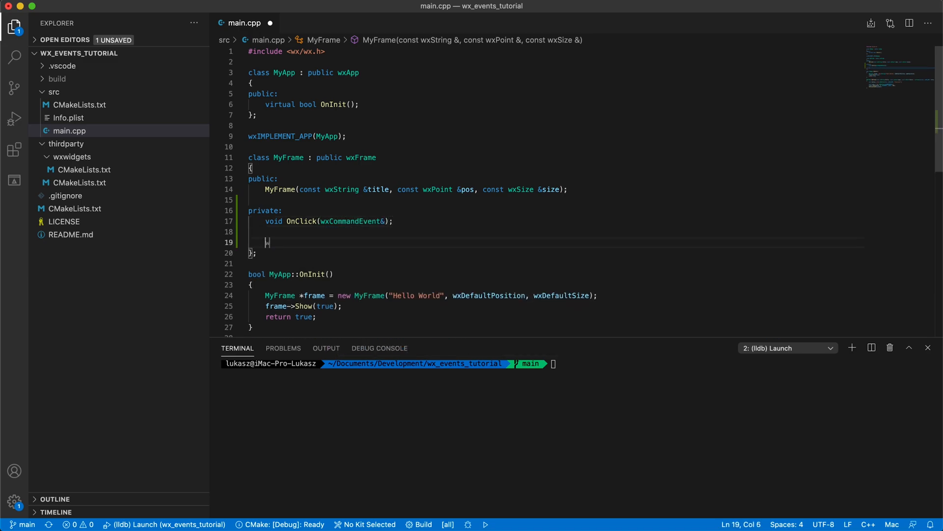
{"action": "type", "text": "wxDECLARE_EVENT_TABLE();"}
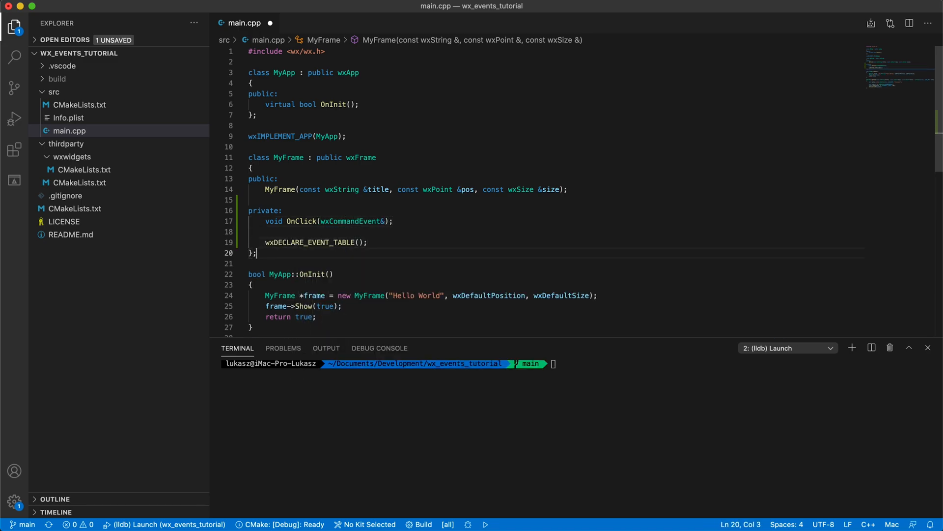
Define the event table with EVT_BUTTON(wxID_ANY, MyFrame::OnClick)
{"action": "type", "text": "wxBEGIN_EVENT_TABLE(MyFrame, wxFrame"}
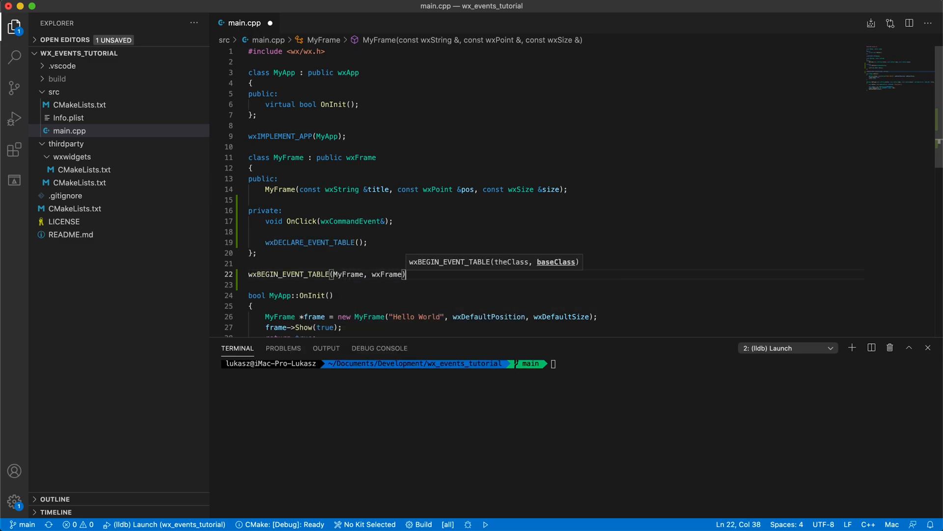
{"action": "type", "text": "EVT_BUTTON(w"}
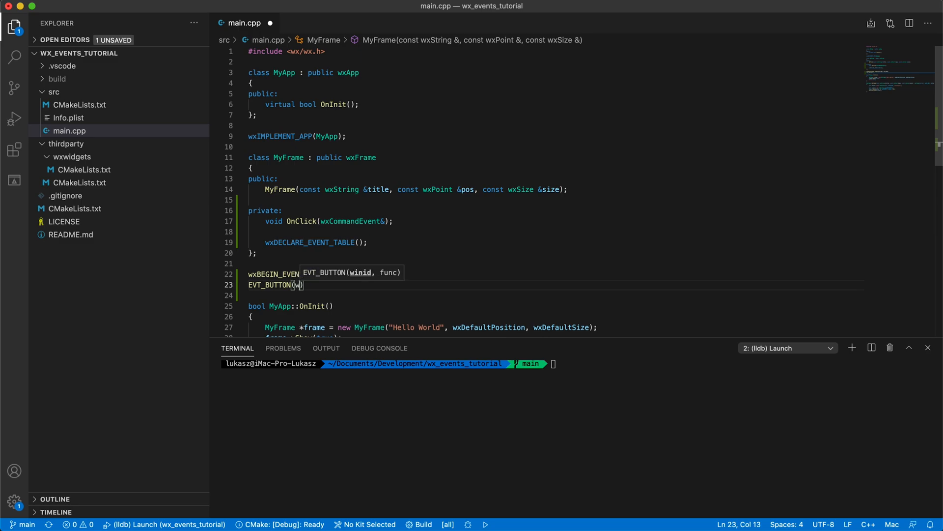
{"action": "type", "text": "xID_ANY, MyFrame::OnClick"}
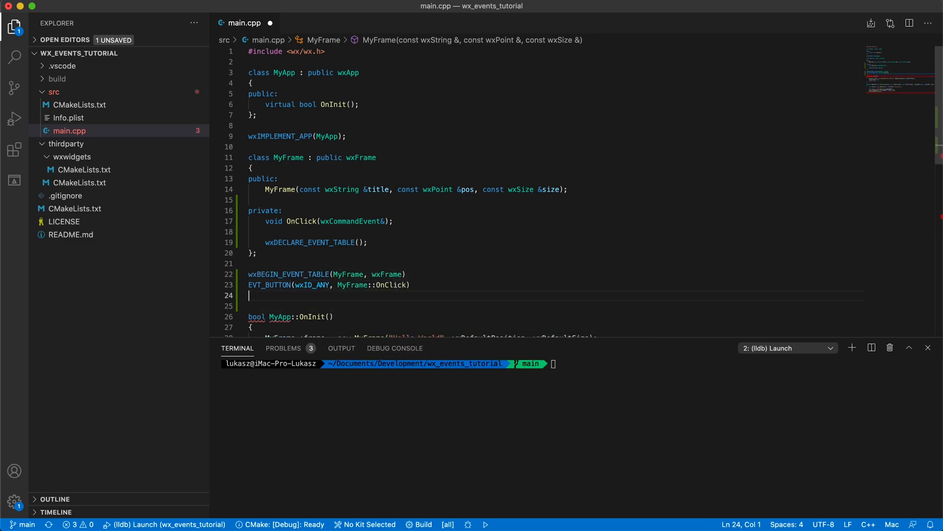
{"action": "type", "text": "wxEND_EVENT_TABLE("}
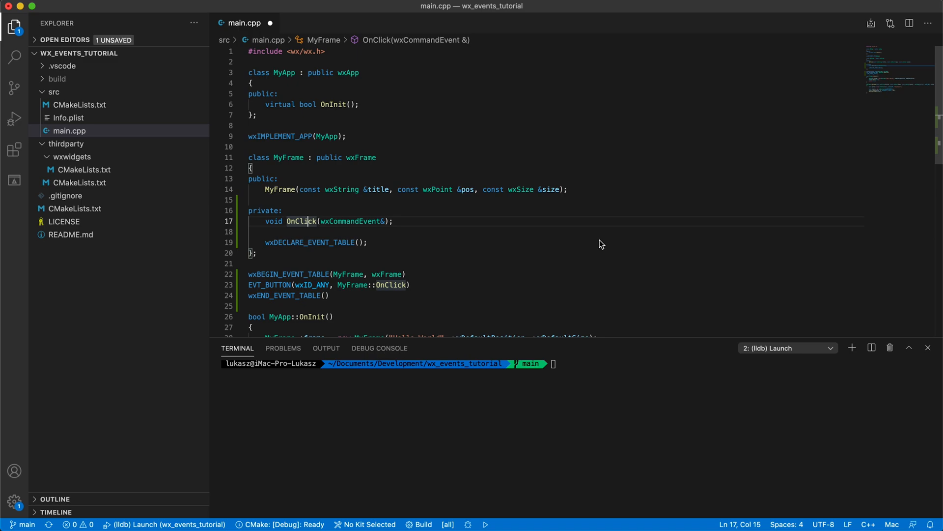
Define MyFrame::OnClick printing "Hey, button clicked. It's id = " with e.GetId()
{"action": "left_click", "coordinate": [283, 348]}
{"action": "type", "text": "void MyFrame::OnClick(wxCommandEvent&"}
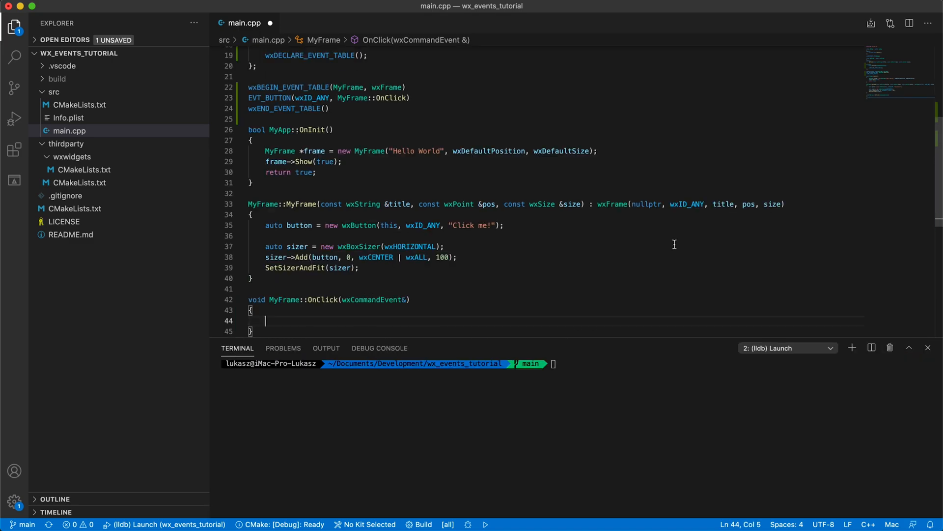
{"action": "type", "text": "std::cout << \"Hey, button"}
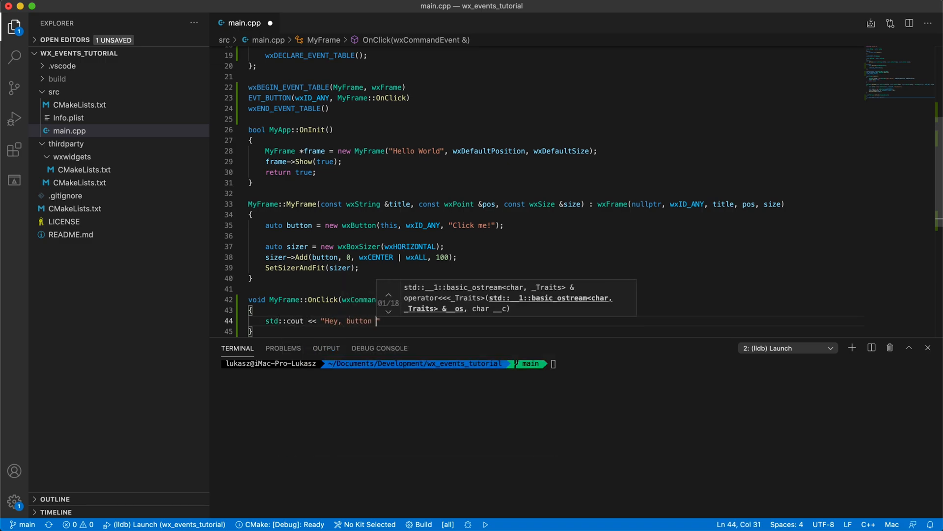
{"action": "type", "text": "clicked. It's id = '"}
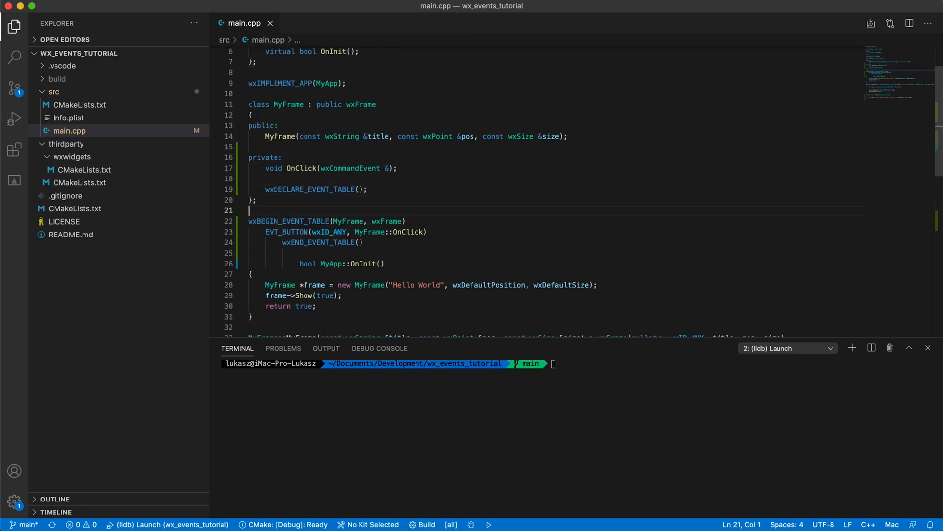
Guard the event table with clang-format off/on, click Click me! twice, then stop debugging
{"action": "type", "text": "// clang-format on"}
{"action": "type", "text": "// clang-format off"}
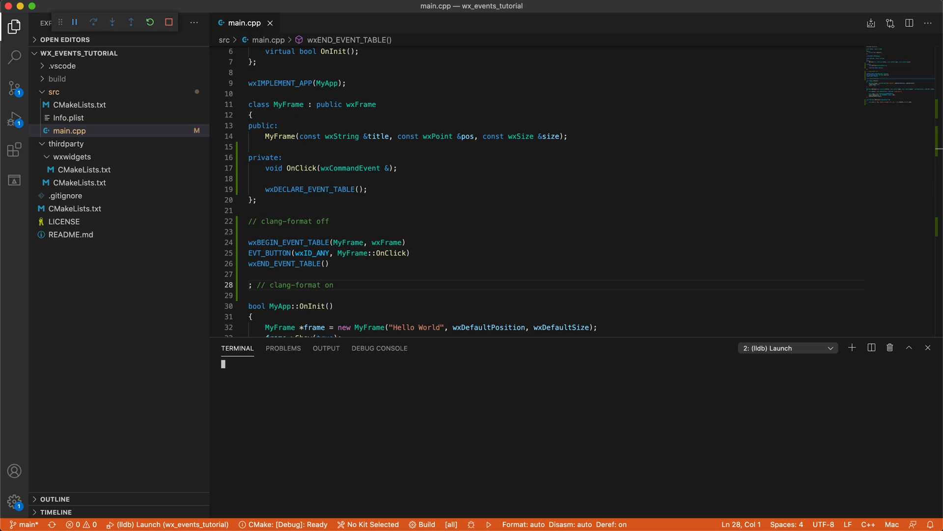
{"action": "left_click", "coordinate": [173, 178]}
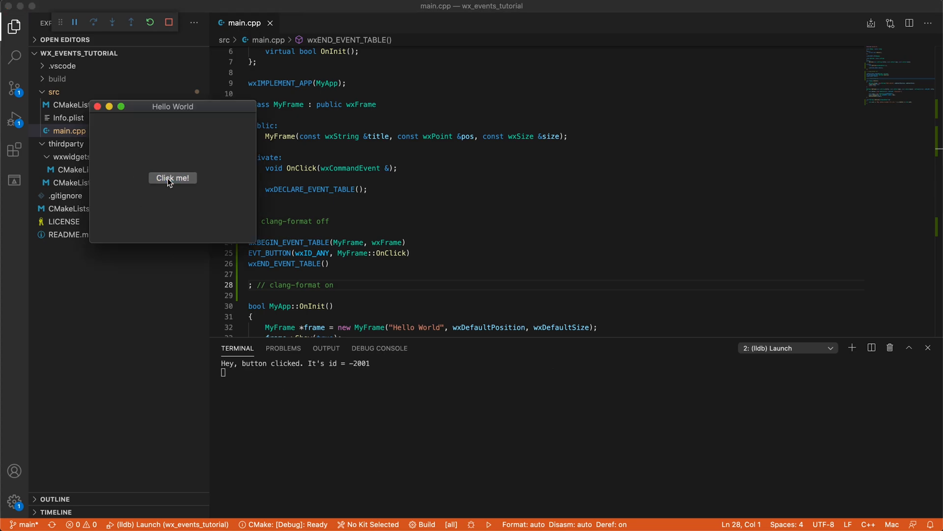
{"action": "left_click", "coordinate": [173, 177]}
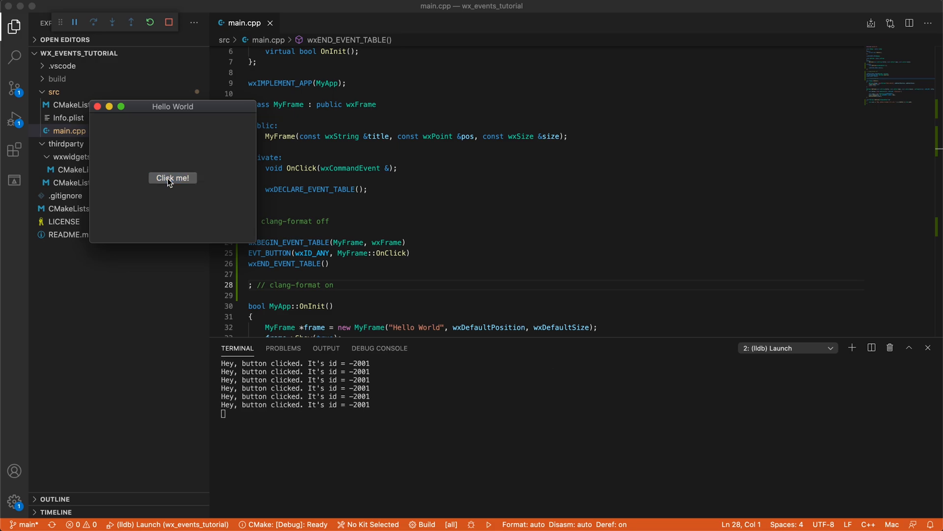
{"action": "mouse_move", "coordinate": [172, 56]}
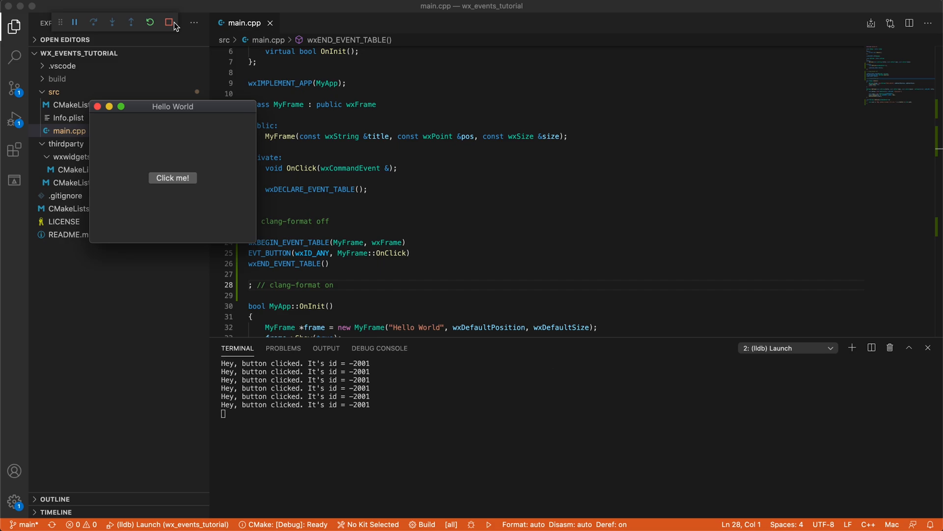
{"action": "left_click", "coordinate": [169, 22]}
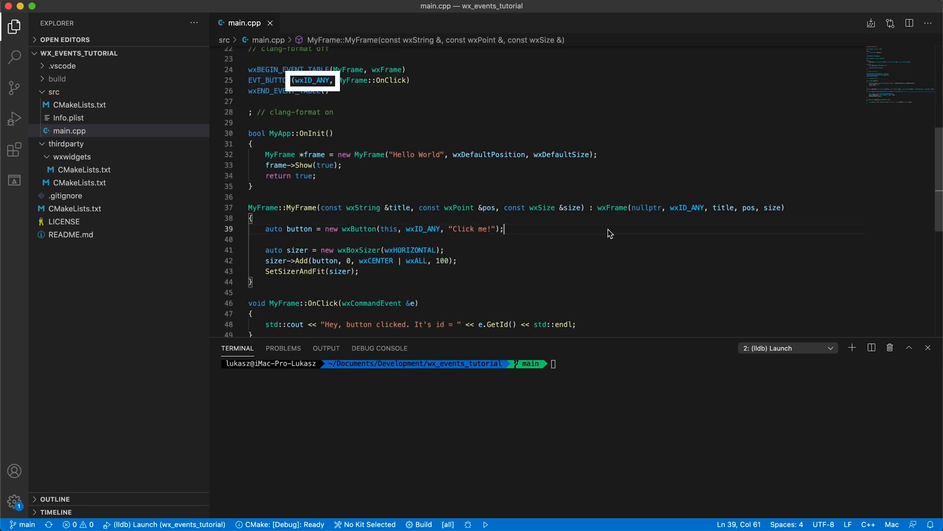
Create otherButton as a new wxButton labelled "Or me!" with wxID_ANY
{"action": "type", "text": "auto otherButto"}
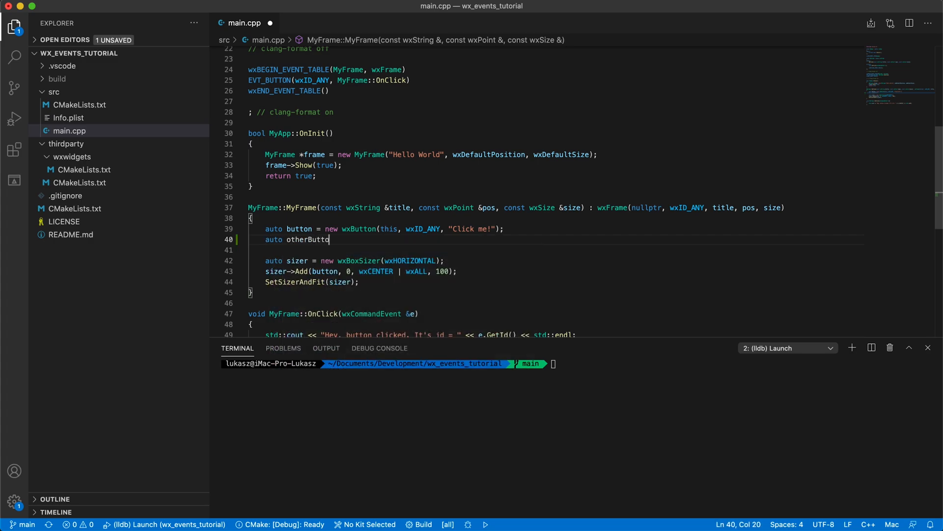
{"action": "type", "text": "= new wxButton()"}
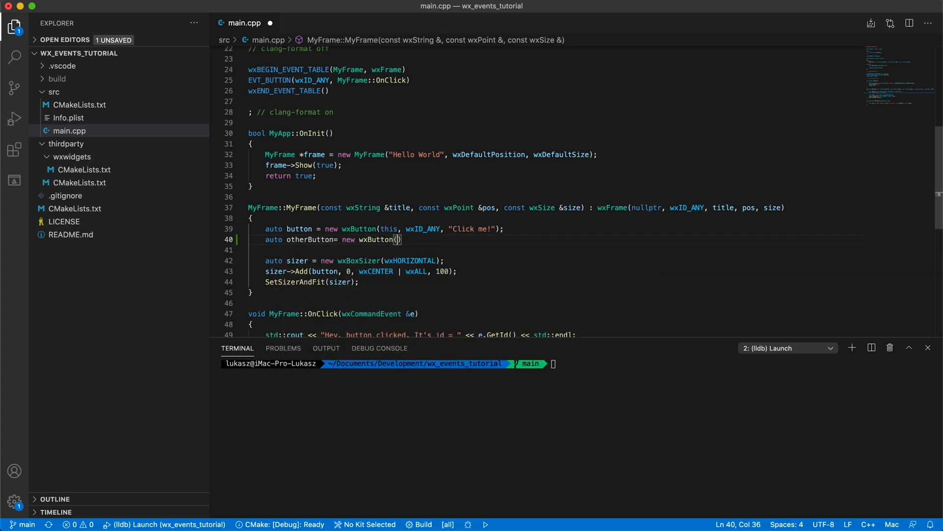
{"action": "type", "text": "this, wxID_ANY, \"Or me!\""}
{"action": "type", "text": "sizer->Add(otherButton, 0, wxCENTER | wxALL, 100);"}
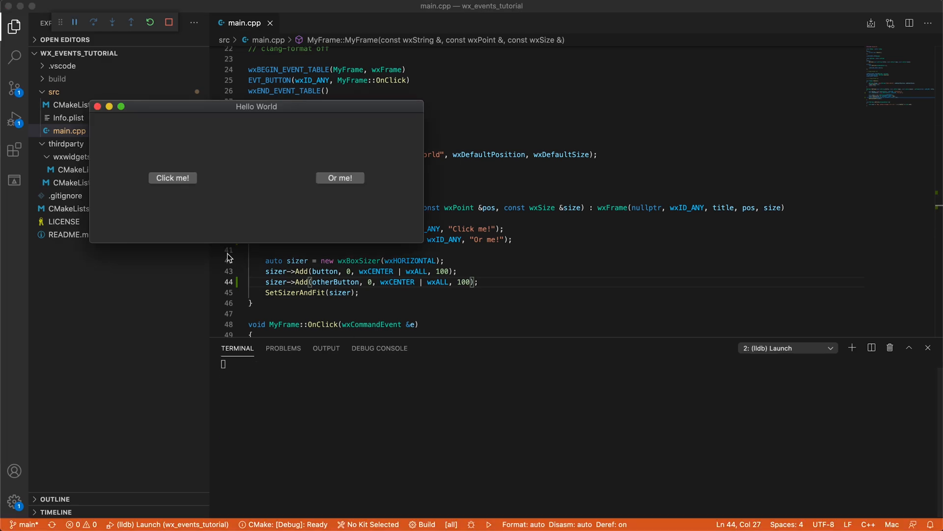
Click the buttons in the running app to compare their logged ids
{"action": "left_click", "coordinate": [340, 177]}
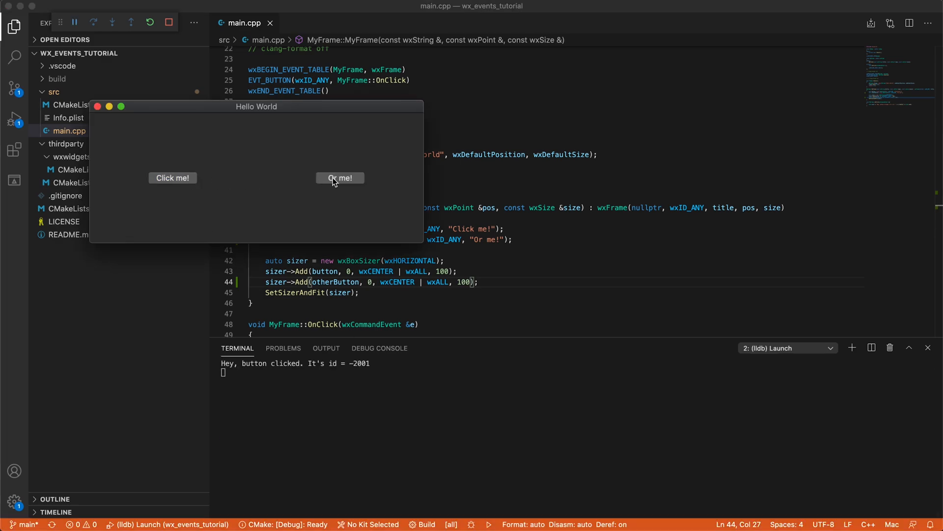
{"action": "left_click", "coordinate": [339, 177]}
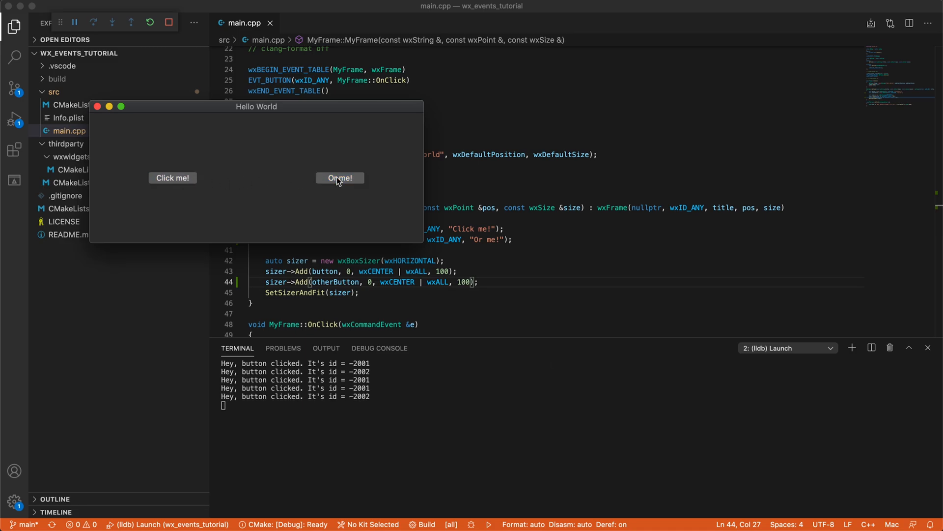
{"action": "left_click", "coordinate": [339, 177]}
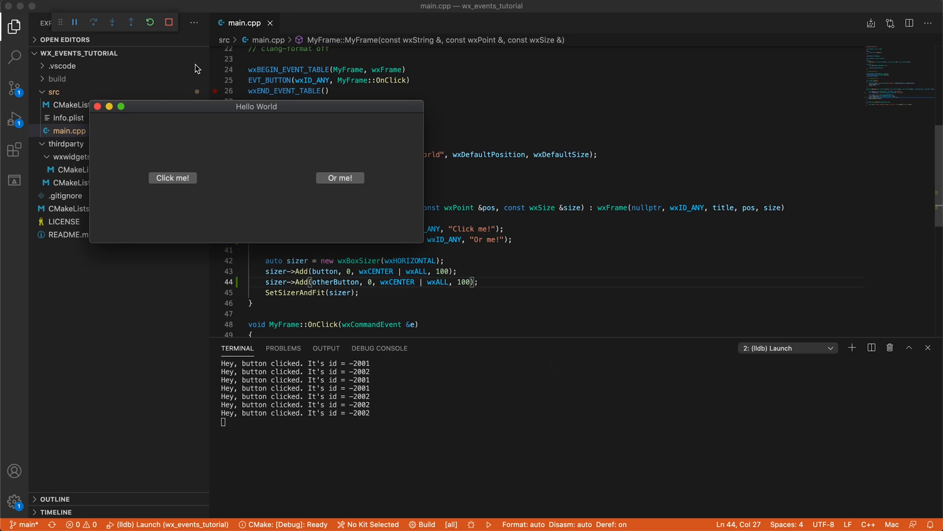
{"action": "mouse_move", "coordinate": [179, 43]}
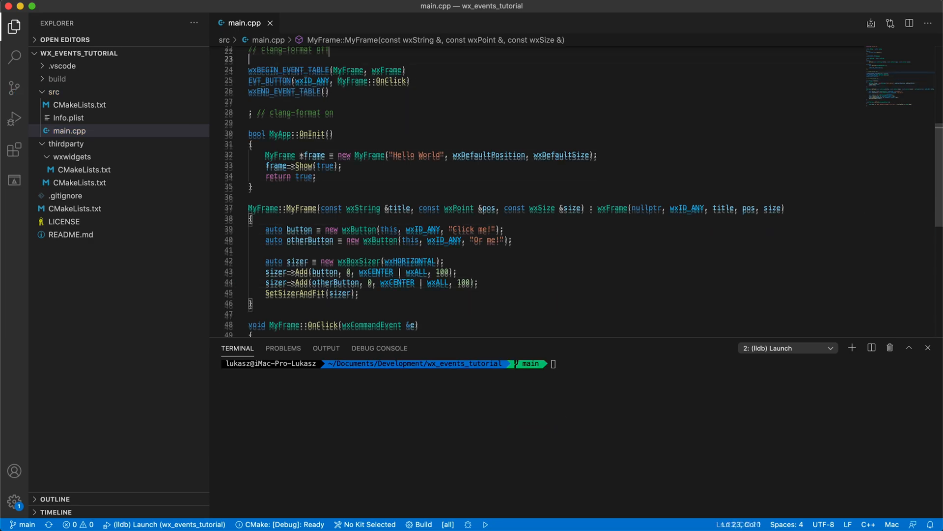
Add enum ButtonId { first_button_id = wxID_LAST + 1, other_button_id } and give Click me! first_button_id
{"action": "type", "text": "enum ButtonId"}
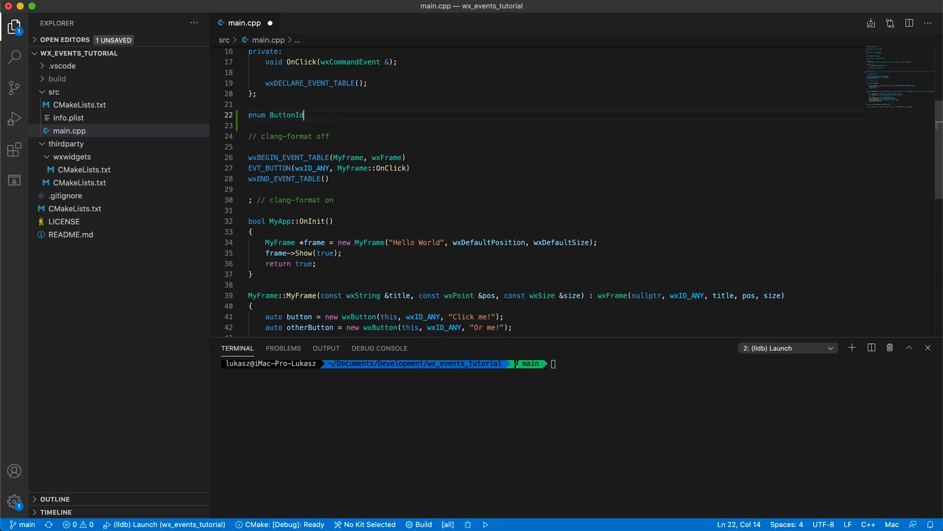
{"action": "type", "text": "{ first_button_id ="}
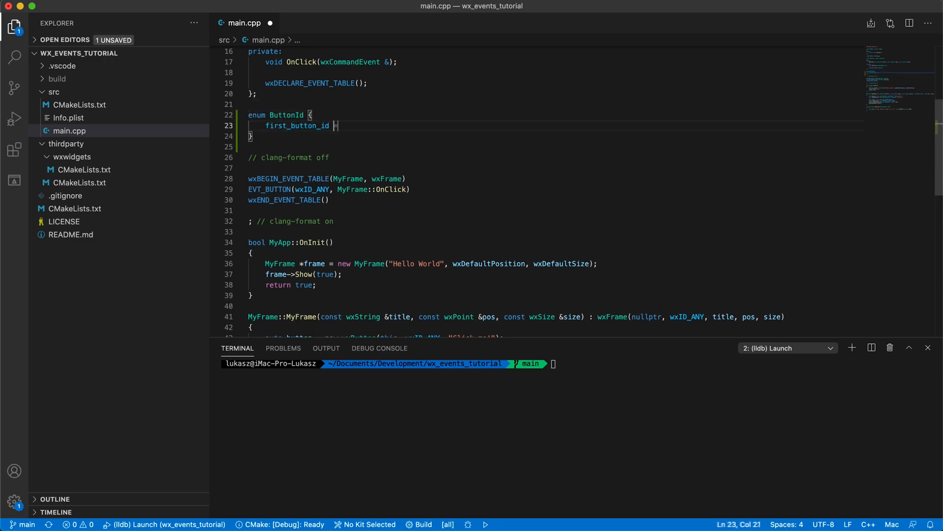
{"action": "type", "text": "= wxID_LAST + 1,"}
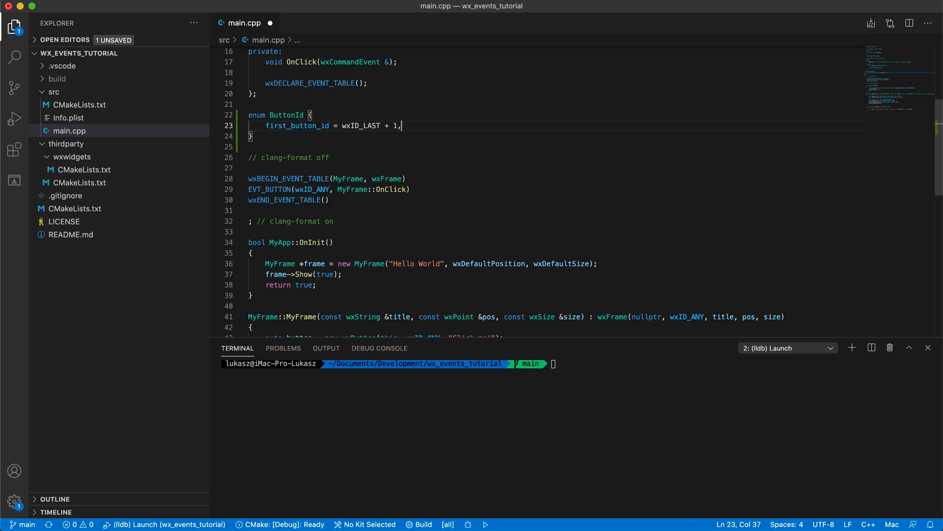
{"action": "type", "text": "other_button_id"}
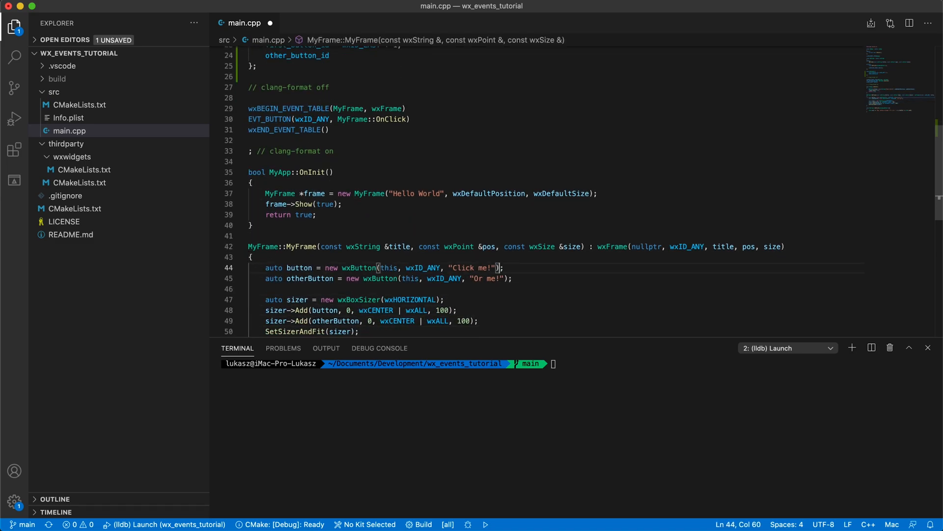
{"action": "type", "text": "first_button_id"}
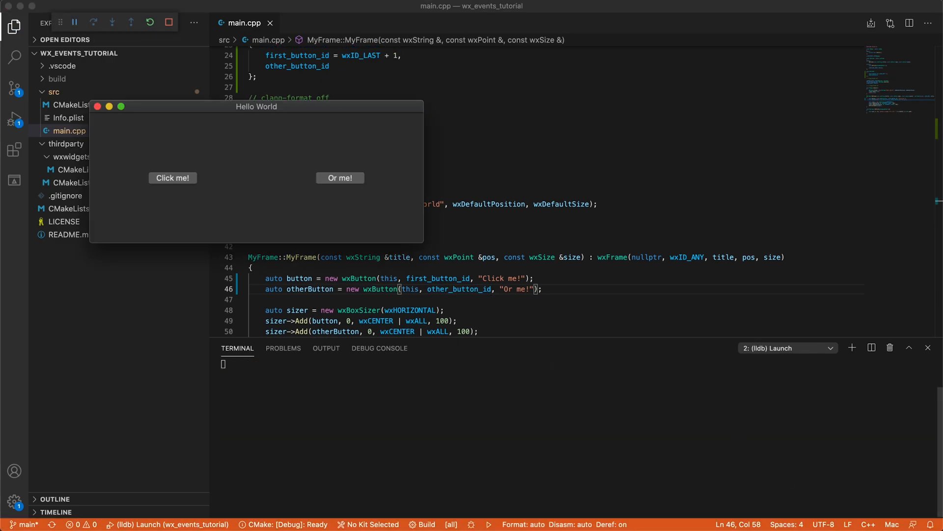
Compare the logged button ids 5149 and 5150, then change EVT_BUTTON to other_button_id
{"action": "left_click", "coordinate": [340, 177]}
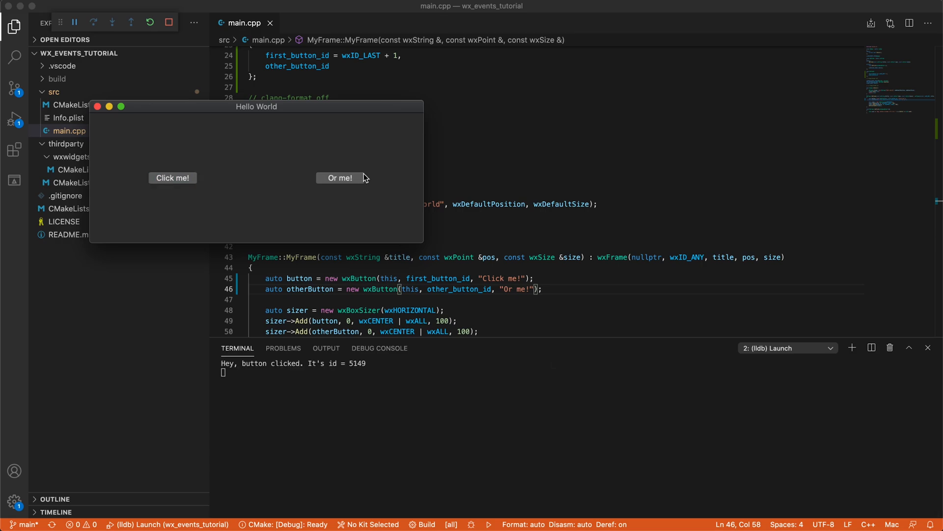
{"action": "left_click", "coordinate": [173, 177]}
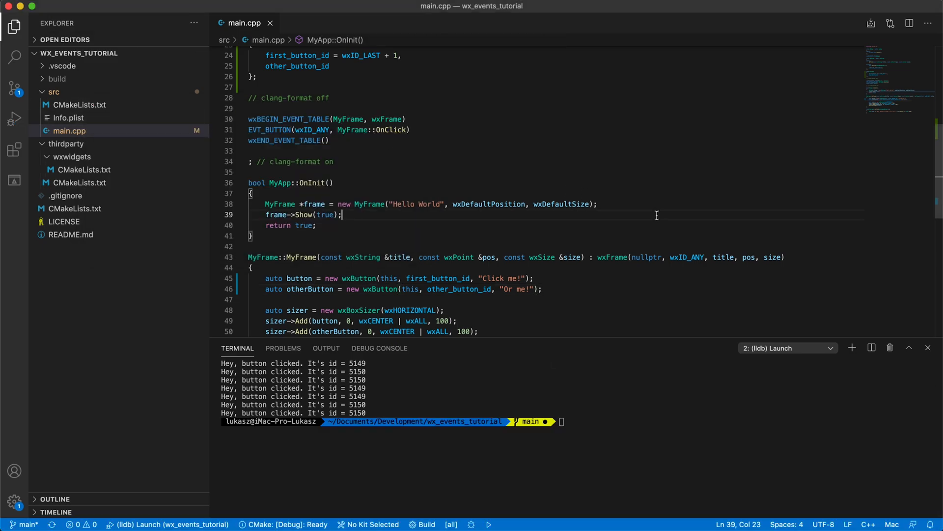
{"action": "type", "text": "other_button_id"}
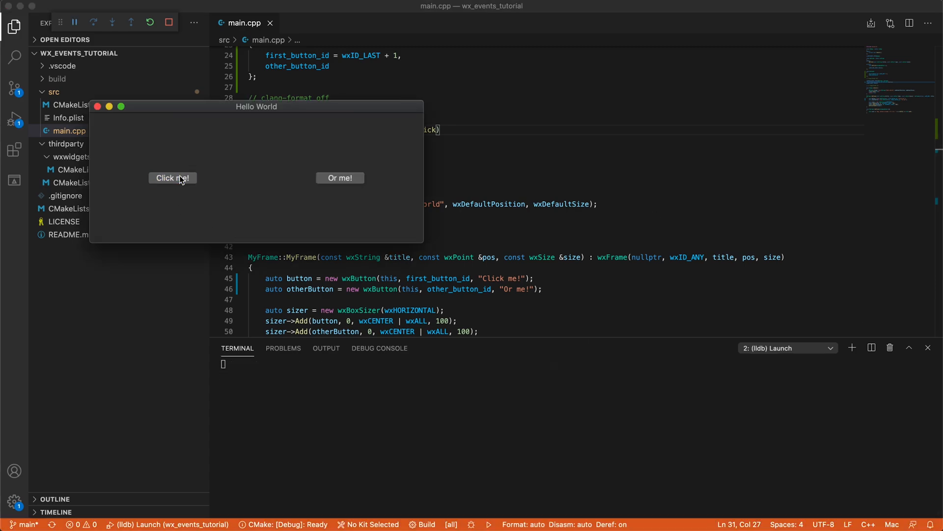
Relaunch, click Click me! to check which clicks are handled, and close the app
{"action": "left_click", "coordinate": [173, 177]}
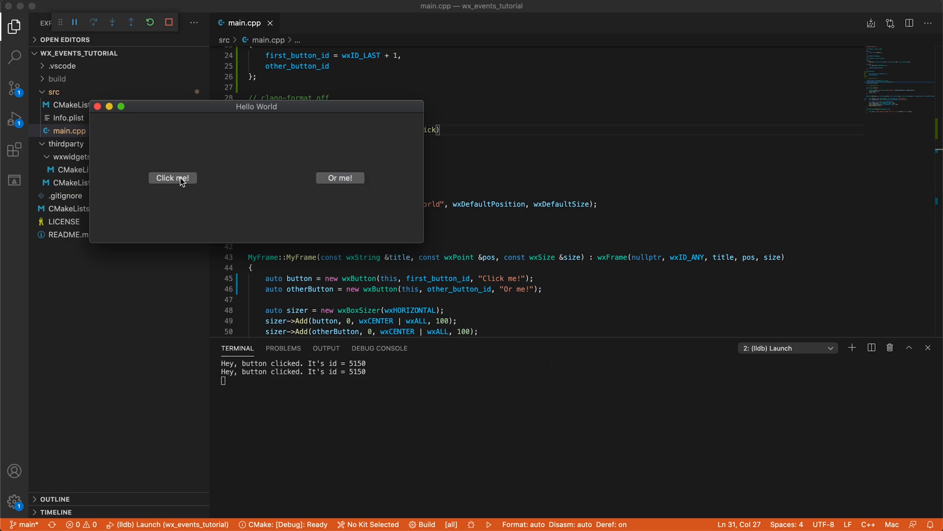
{"action": "left_click", "coordinate": [172, 178]}
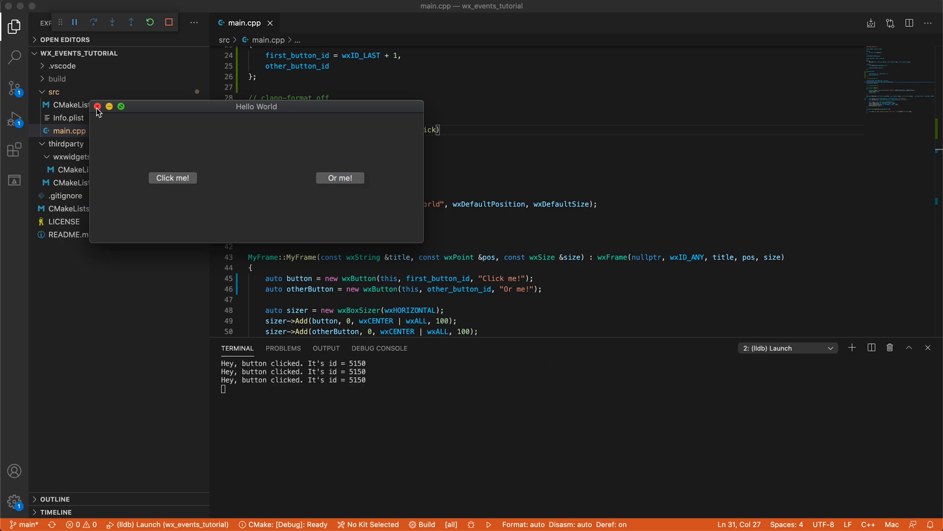
{"action": "left_click", "coordinate": [97, 107]}
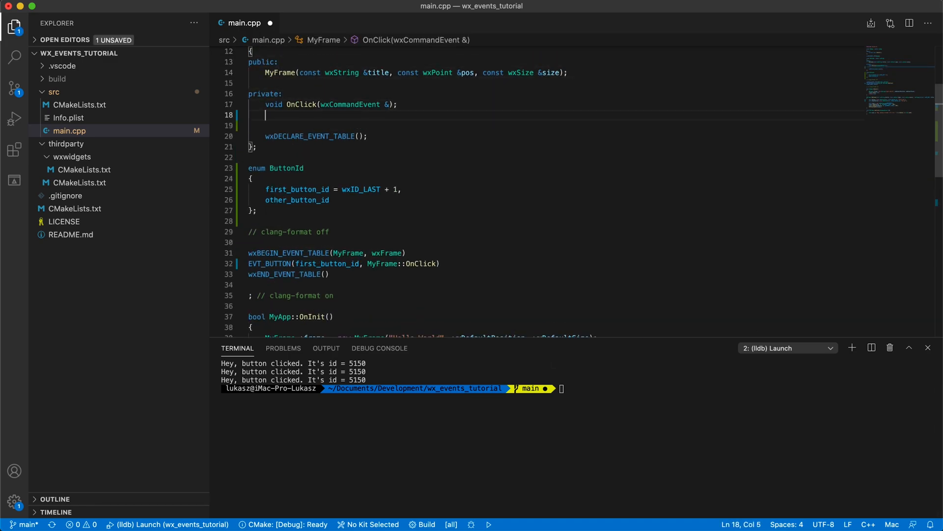
Add an OnOtherClick handler printing via std::cout, then run and click both buttons
{"action": "type", "text": "void OnOtherClick(wxCommandEvent&);"}
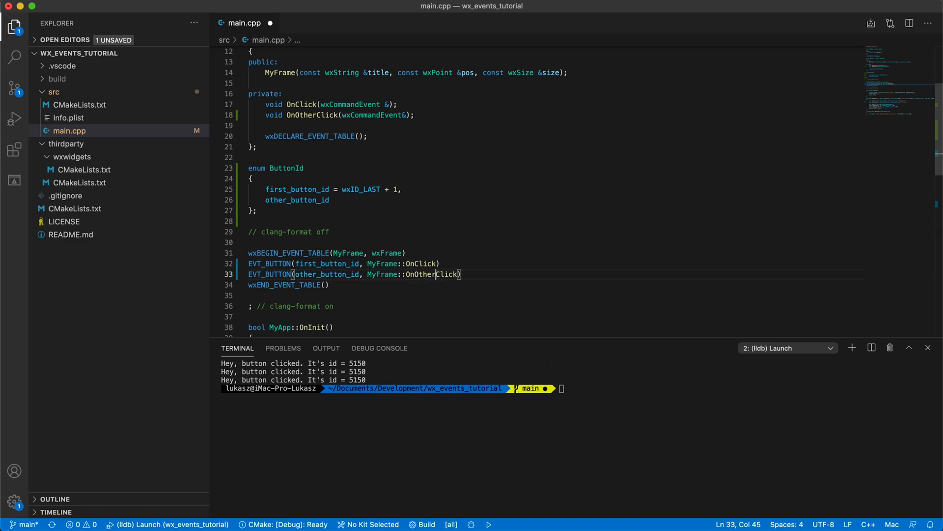
{"action": "type", "text": "std::c"}
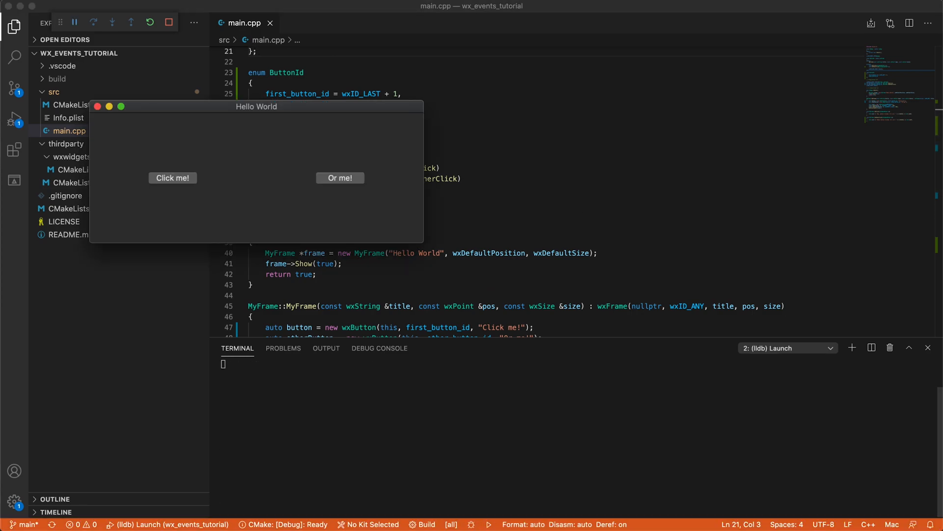
{"action": "left_click", "coordinate": [172, 178]}
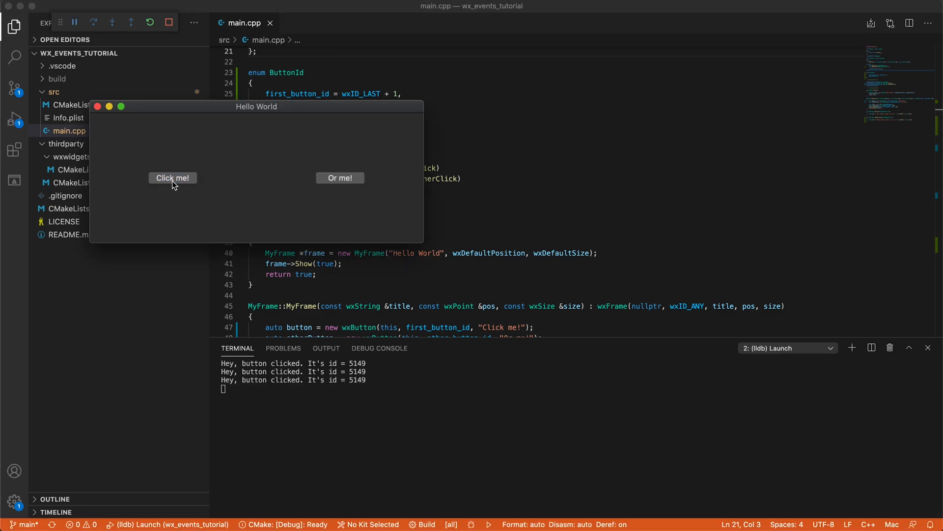
{"action": "left_click", "coordinate": [340, 178]}
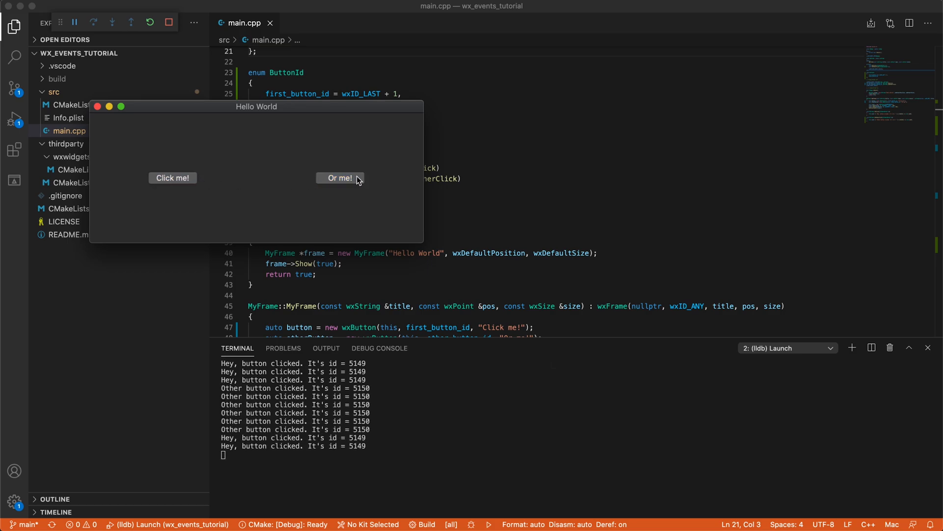
{"action": "left_click", "coordinate": [339, 178]}
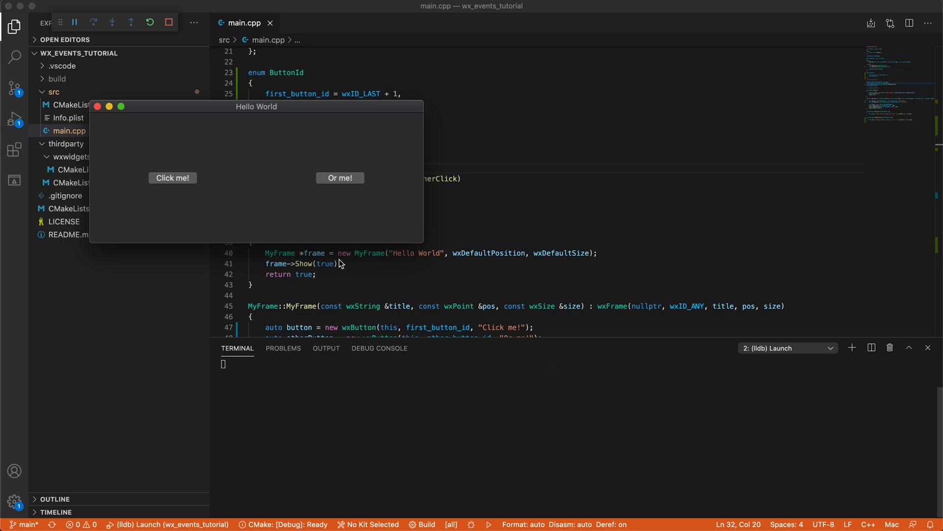
Click Click me! and Or me! alternately, logging the same message with ids 5149 and 5150
{"action": "left_click", "coordinate": [340, 177]}
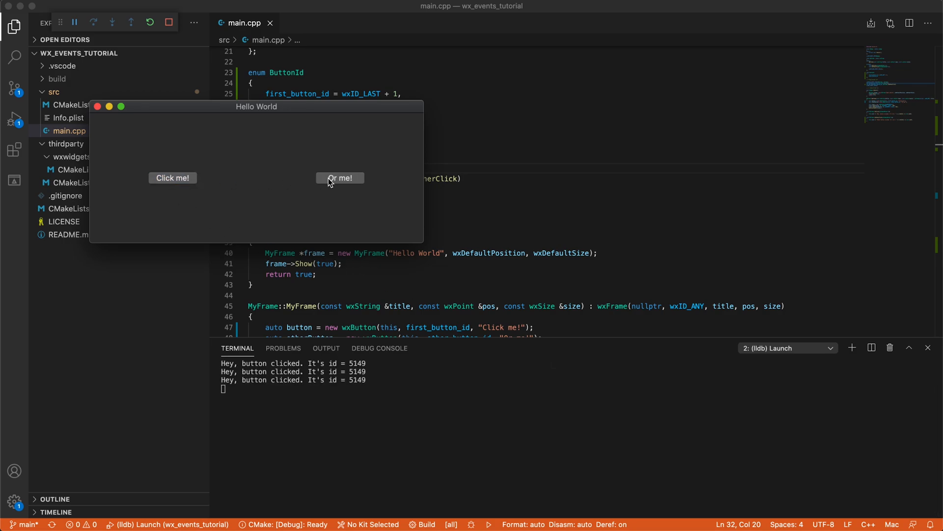
{"action": "left_click", "coordinate": [172, 177]}
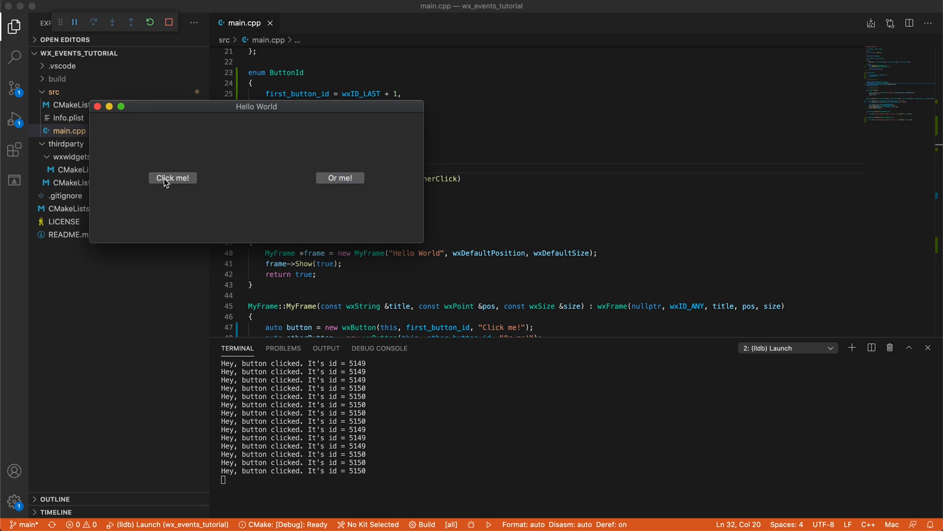
{"action": "left_click", "coordinate": [340, 177]}
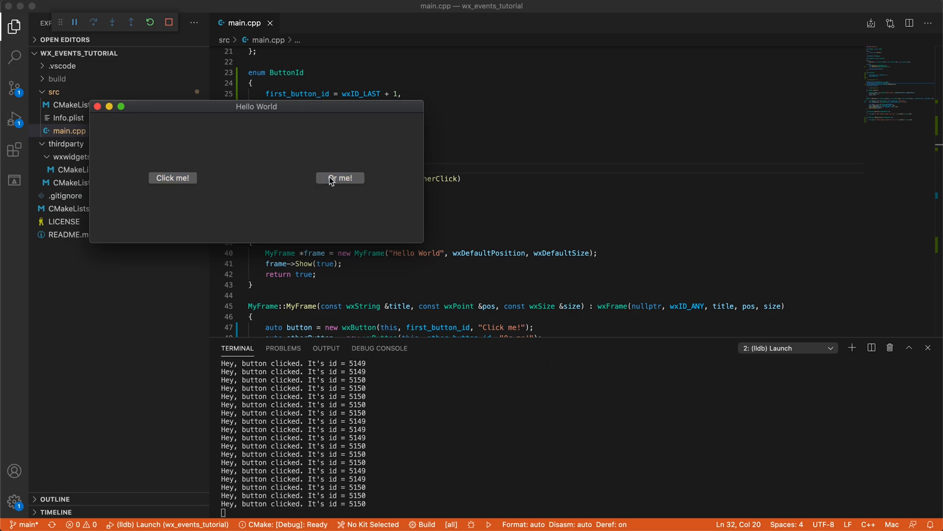
{"action": "left_click", "coordinate": [173, 178]}
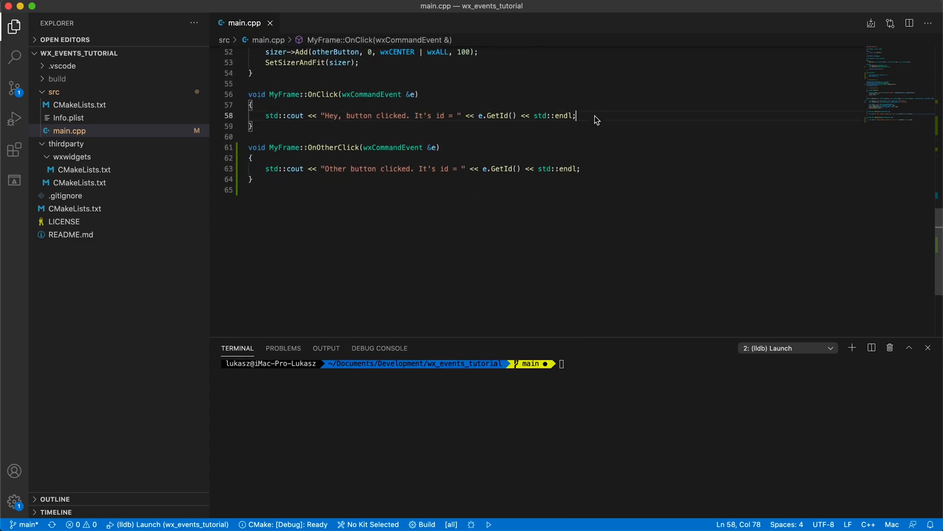
Add e.Skip(); to MyFrame::OnClick, run, and click both buttons to see both messages
{"action": "type", "text": "e.Skip();"}
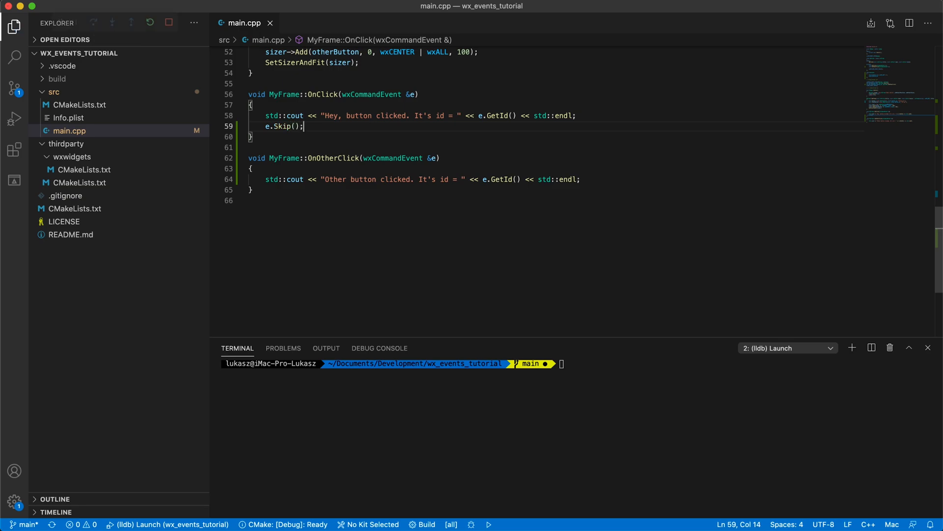
{"action": "left_click", "coordinate": [489, 524]}
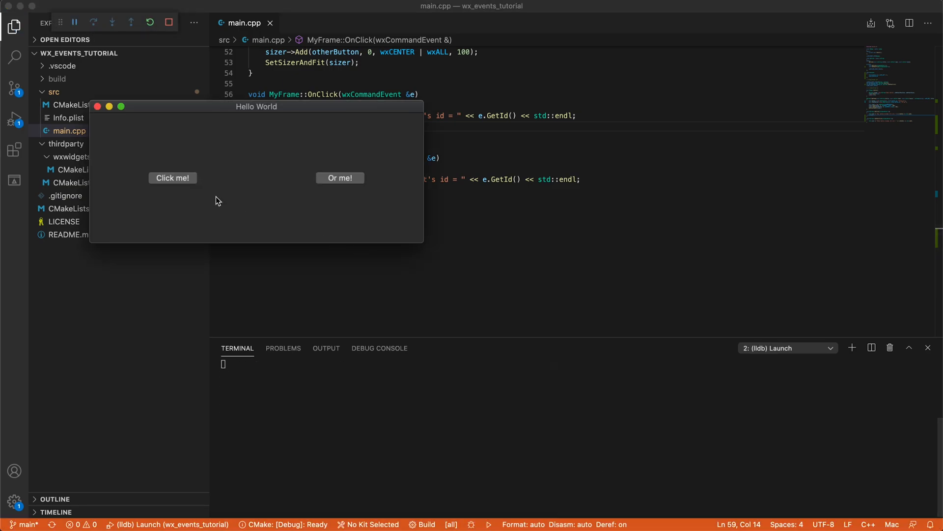
{"action": "left_click", "coordinate": [172, 177]}
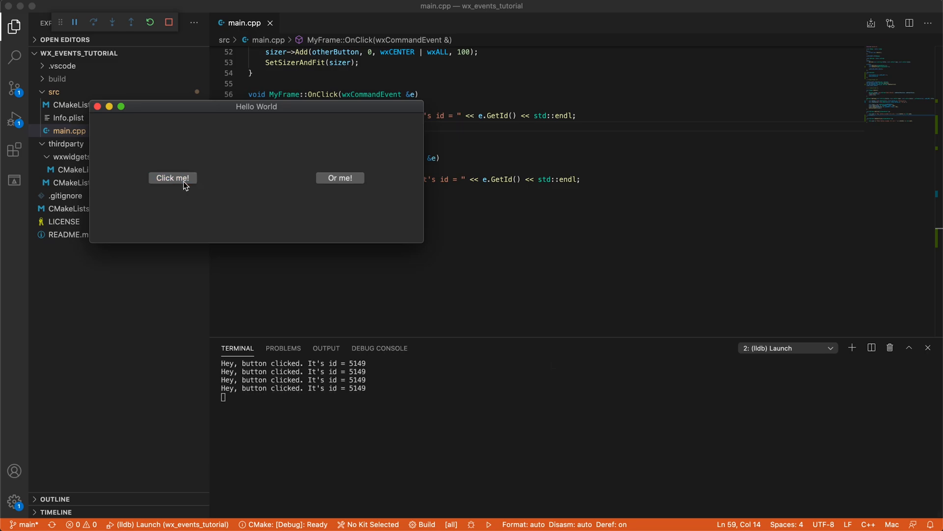
{"action": "left_click", "coordinate": [339, 177]}
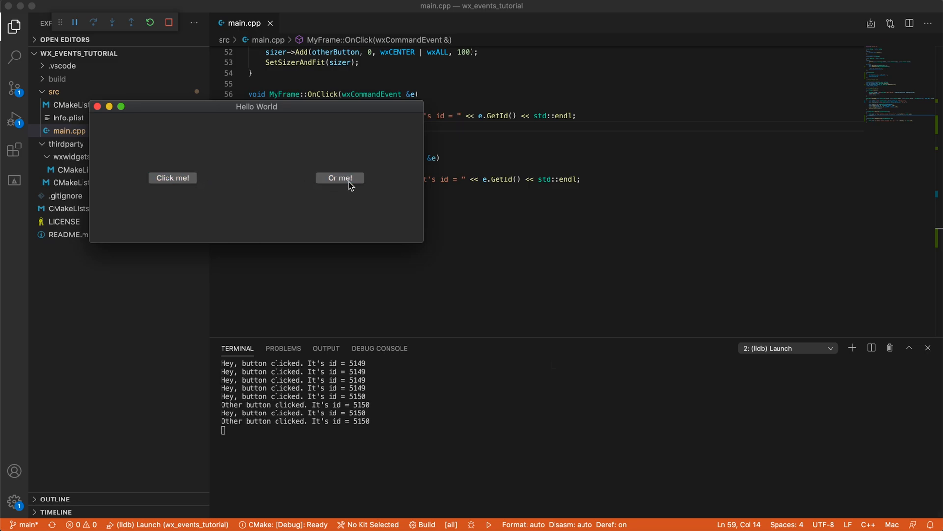
{"action": "left_click", "coordinate": [340, 178]}
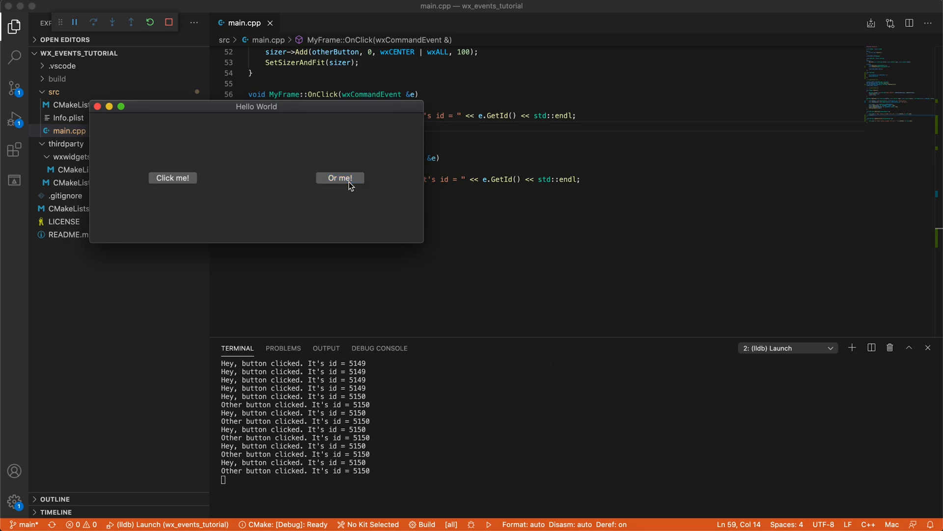
{"action": "left_click", "coordinate": [172, 177]}
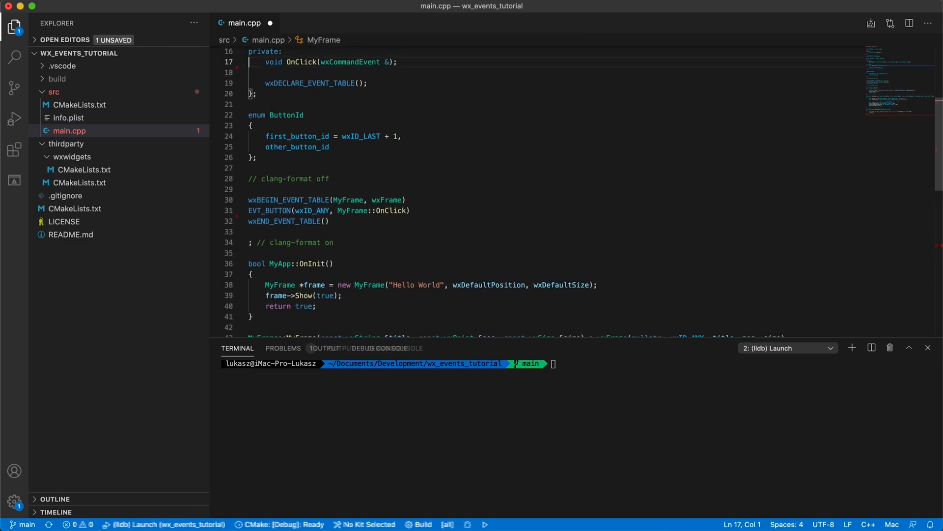
Declare class MyPanel : public wxPanel with a constructor setting background colour (200, 100, 100)
{"action": "type", "text": "class MyPanel"}
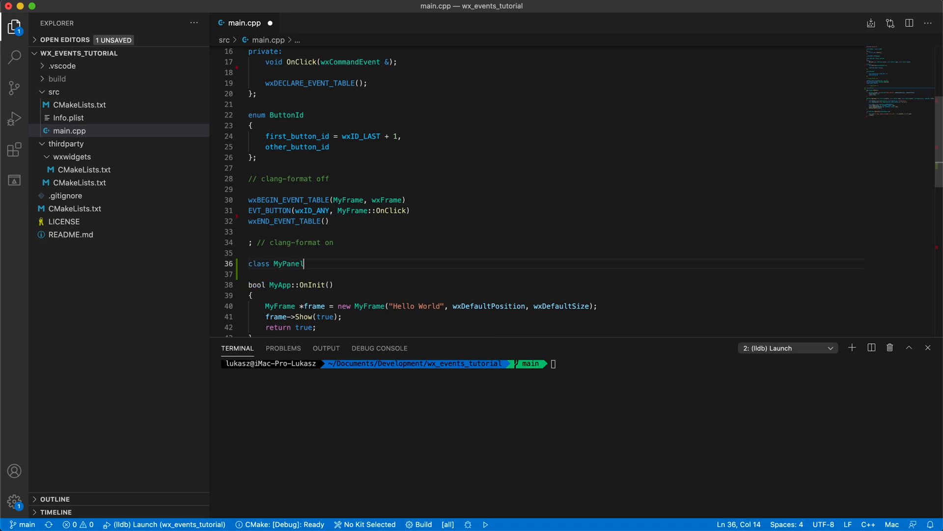
{"action": "type", "text": ":public wxPanel {"}
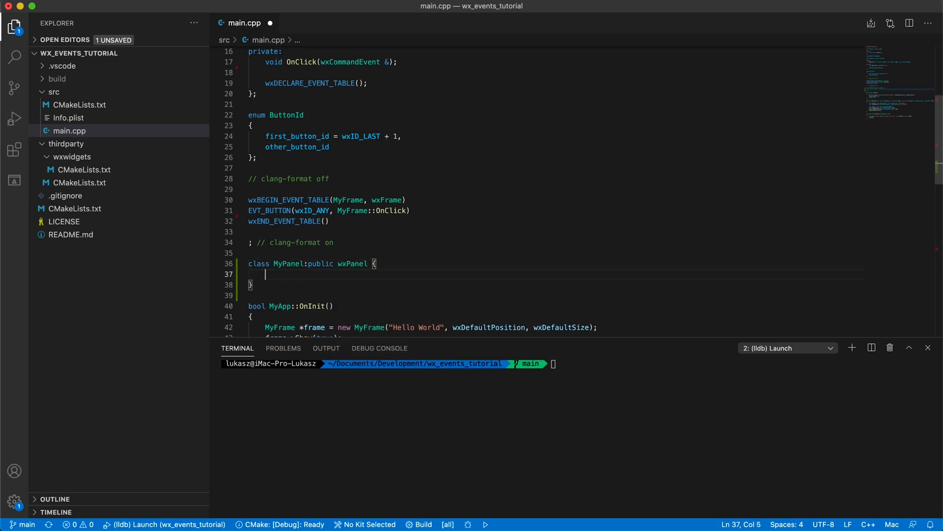
{"action": "type", "text": "public:"}
{"action": "type", "text": "wxDEC"}
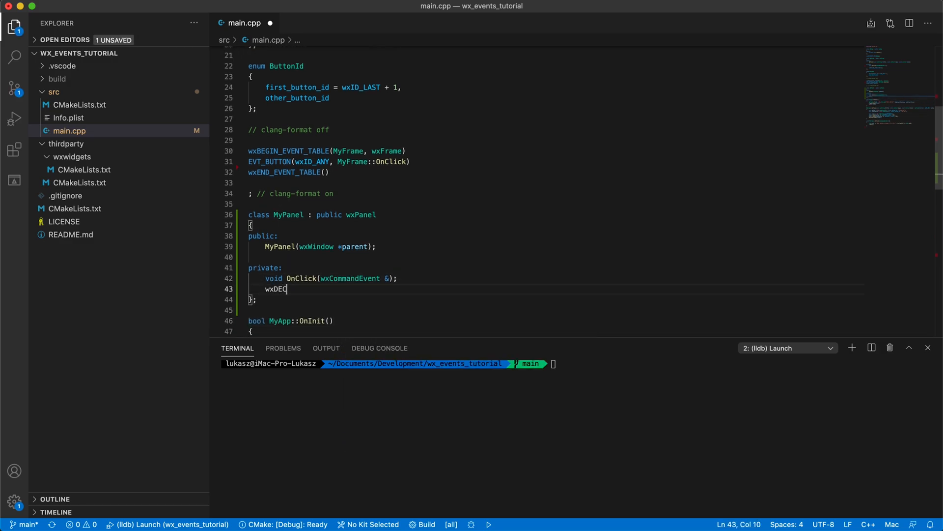
{"action": "type", "text": "LARE_EVENT_TABLE();"}
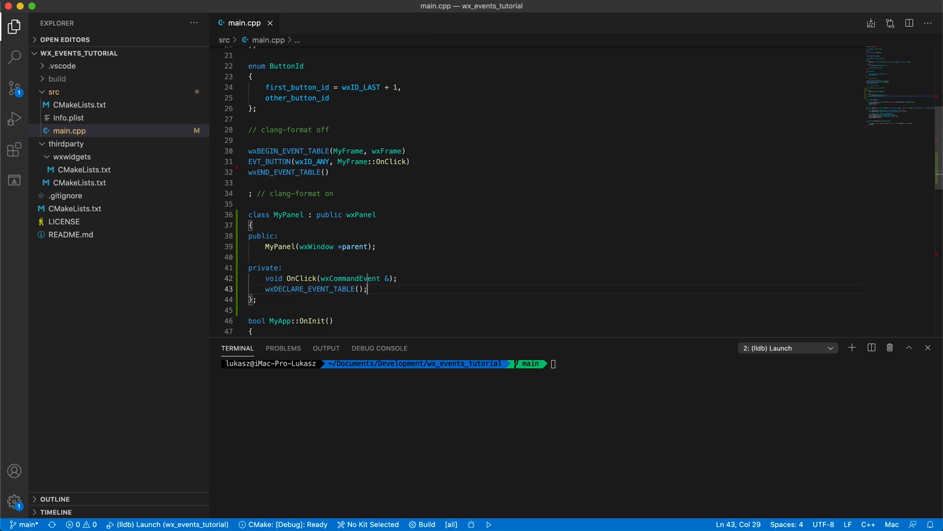
{"action": "type", "text": "MyPanel::MyPanel(wxWindow *parent) : wxPanel(parent"}
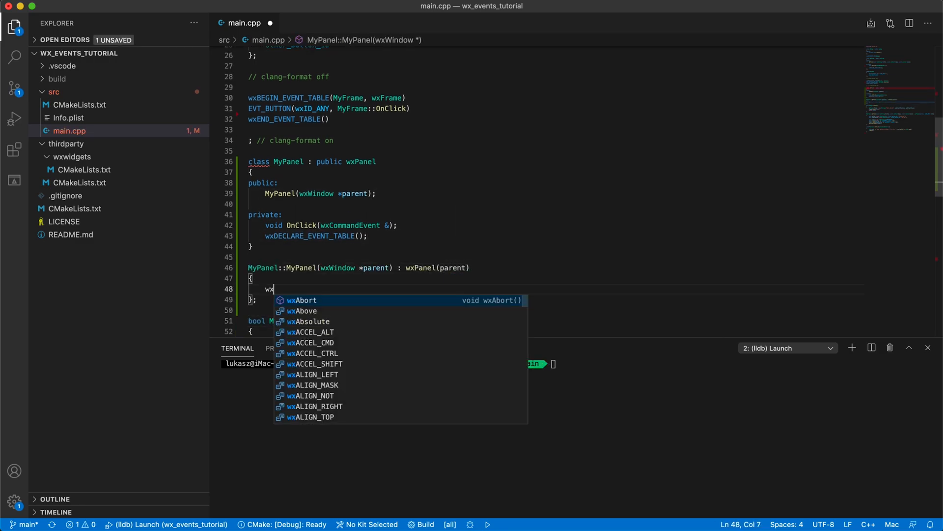
{"action": "type", "text": "this->SetBackgroundColour(wxColor)"}
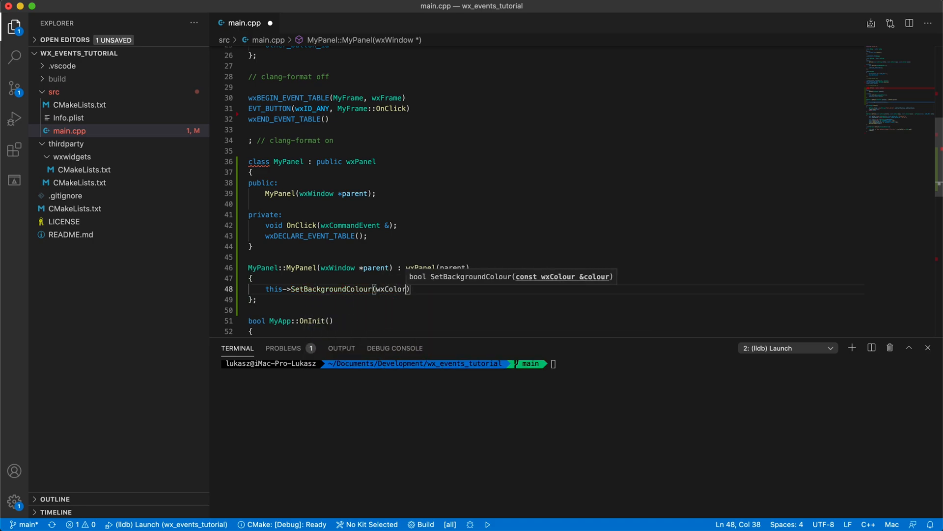
{"action": "type", "text": "(200, 100, 100));"}
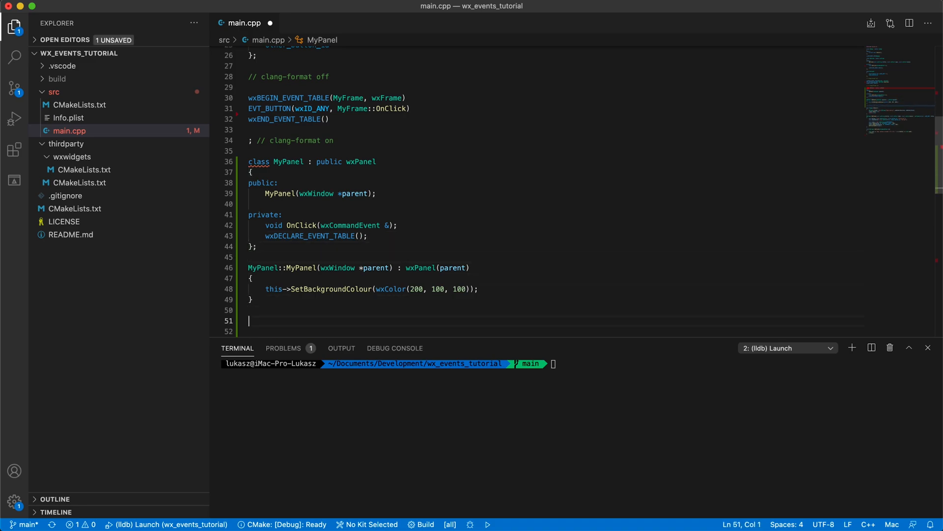
Add MyPanel's wxID_ANY event table and an OnClick printing 'PANEL OnClick' with the event id
{"action": "type", "text": "// clang-format off"}
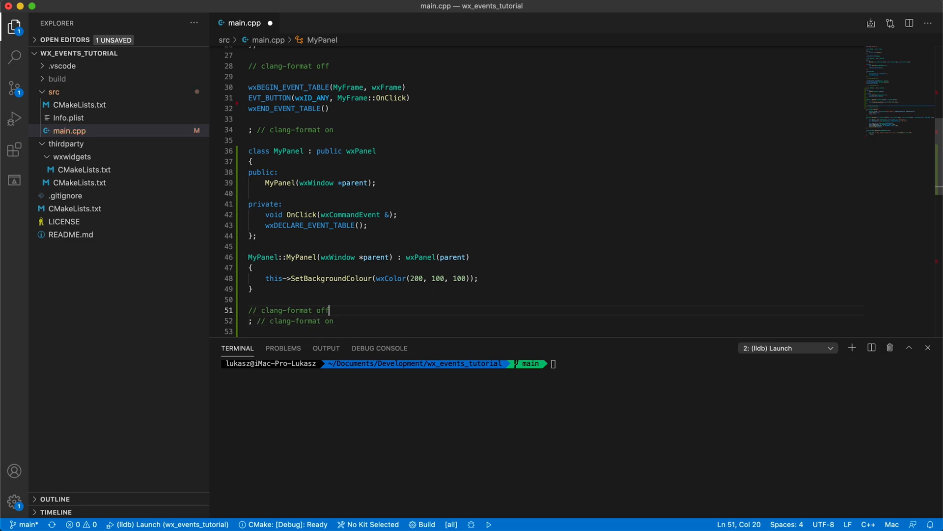
{"action": "type", "text": "wxBegine"}
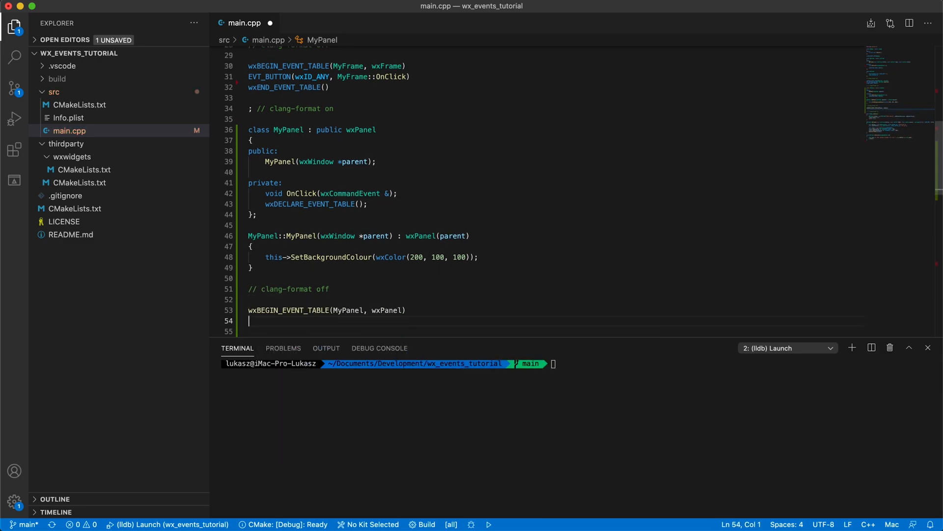
{"action": "type", "text": "EVT_BUTTON(wxidan"}
{"action": "type", "text": "std"}
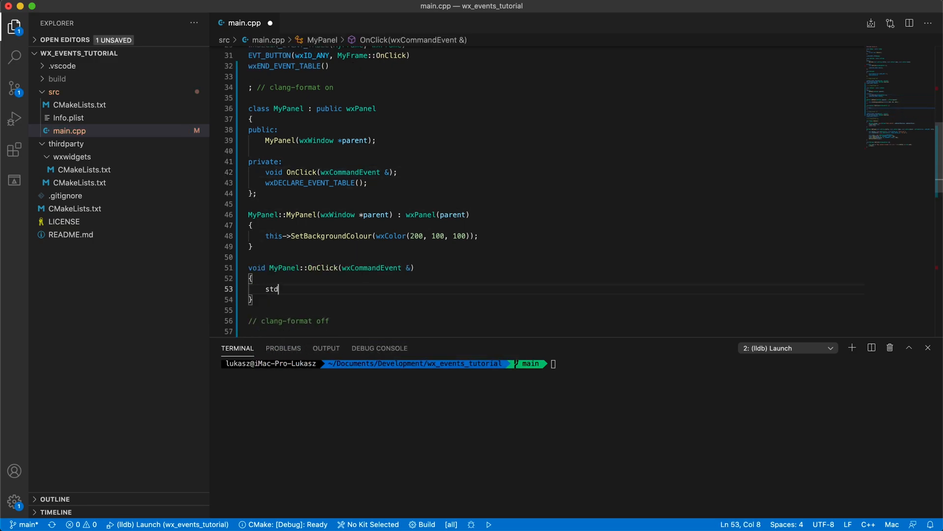
{"action": "type", "text": "::cout << \"PANEL OnClick\""}
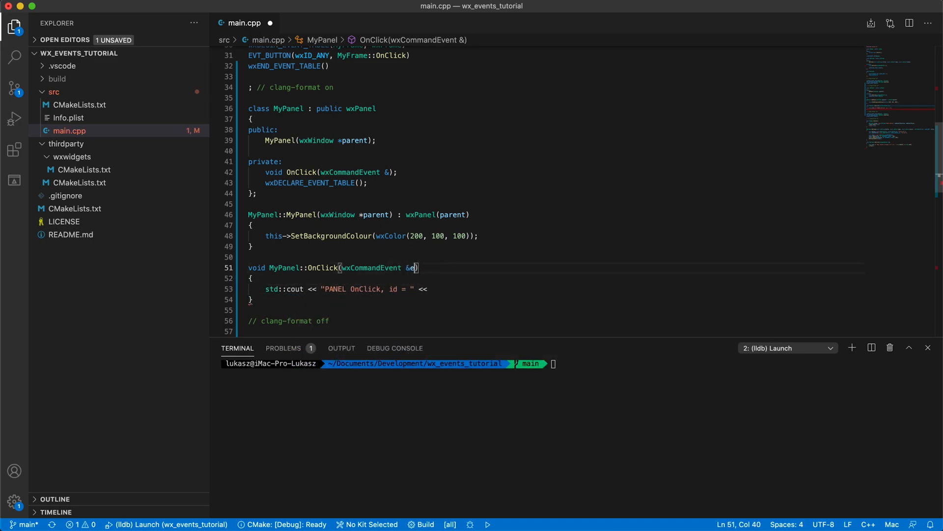
{"action": "type", "text": "e.GetId() <<std::endl;"}
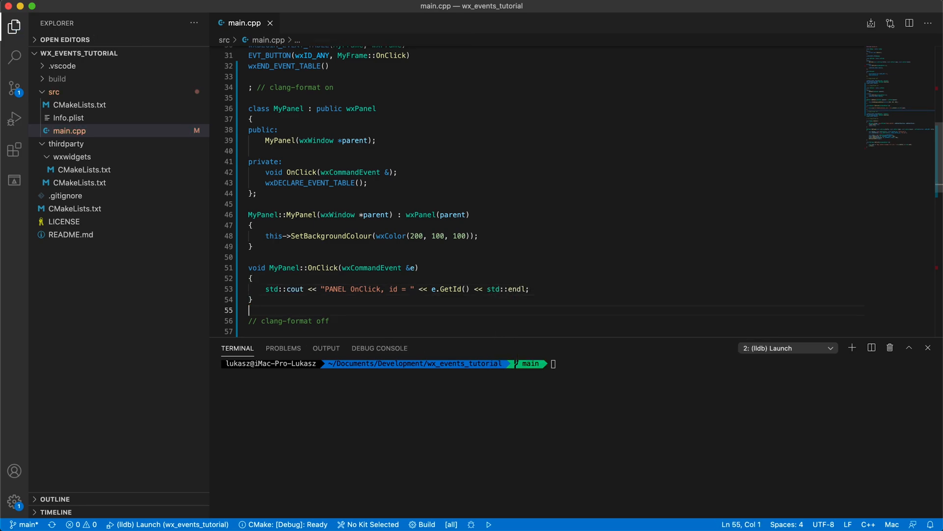
{"action": "scroll", "scroll_direction": "down", "scroll_amount": 3}
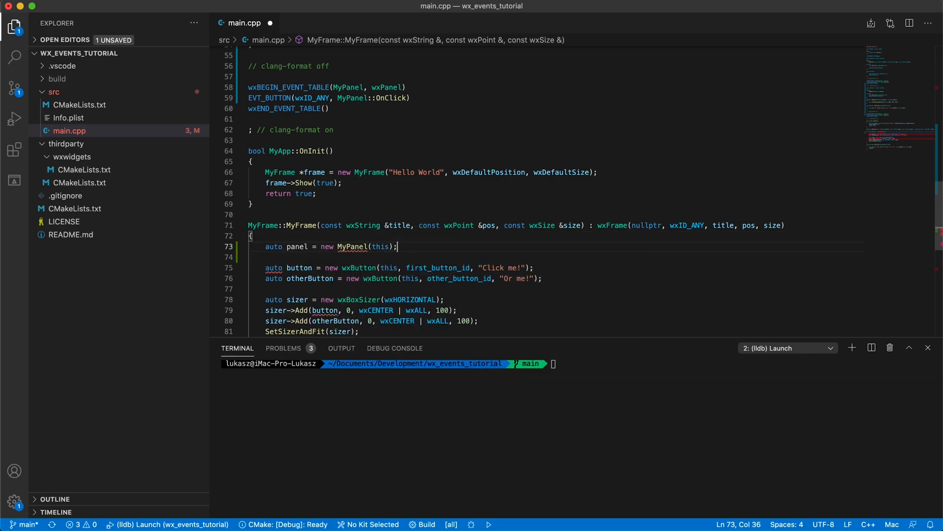
Create a horizontal panelSizer for the Click me! button and apply it via panel->SetSizerAndFit()
{"action": "type", "text": "auto pane"}
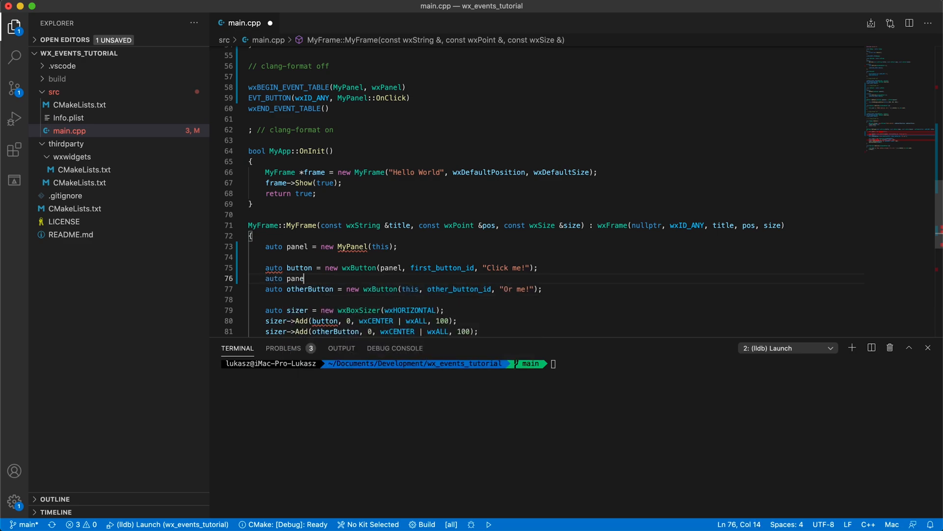
{"action": "type", "text": "lSizer = new wxBoxSizer"}
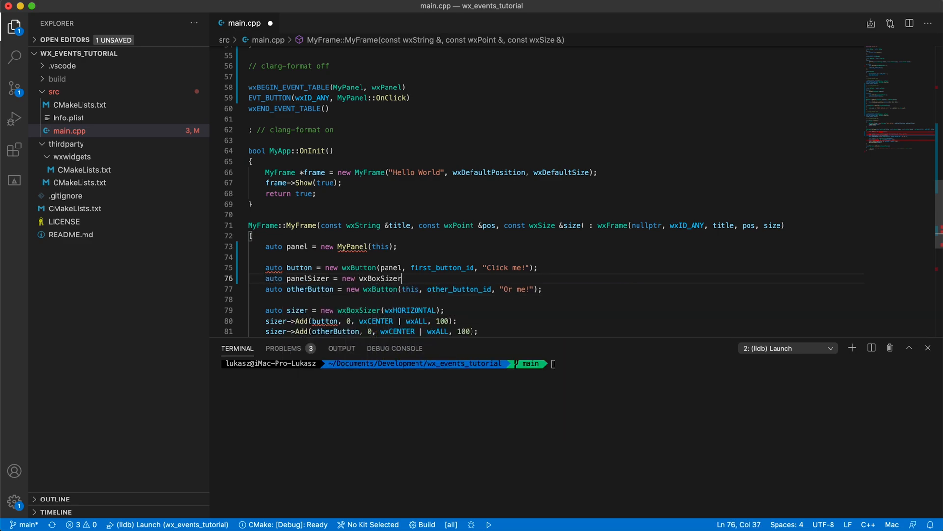
{"action": "type", "text": "(wxHORIZONTAL);"}
{"action": "type", "text": "panelSizer->Add(button, 0, wxCENTER|wxALL, 100);"}
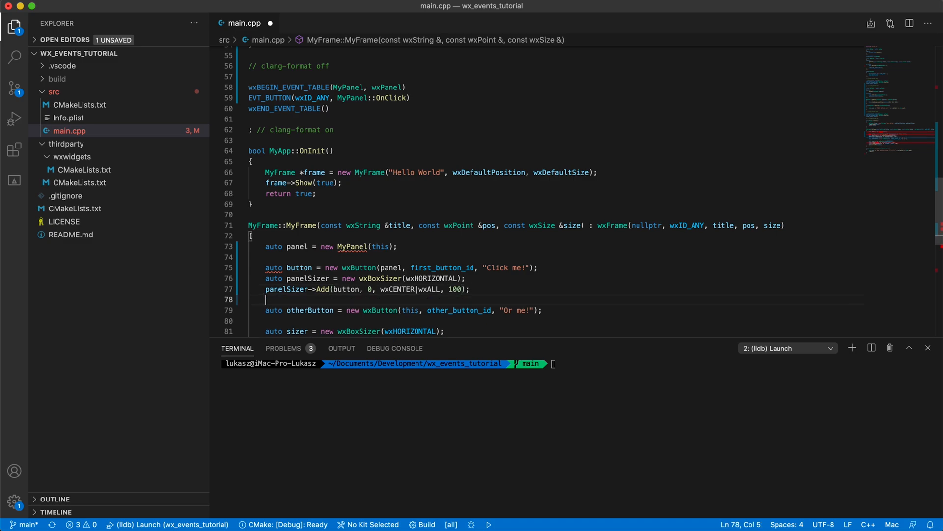
{"action": "type", "text": "panel->SetSizerAndFit()"}
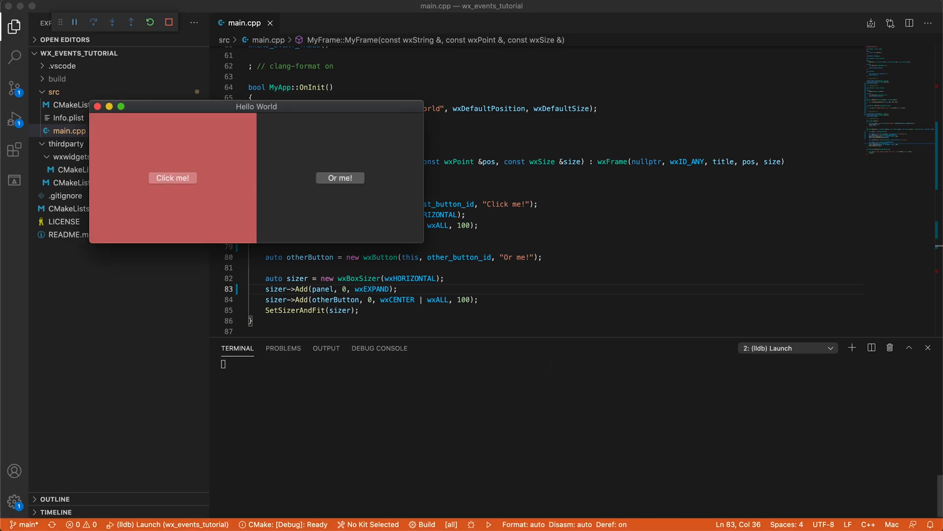
Click the buttons in the running app, then add e.Skip() to MyPanel::OnClick
{"action": "left_click", "coordinate": [173, 178]}
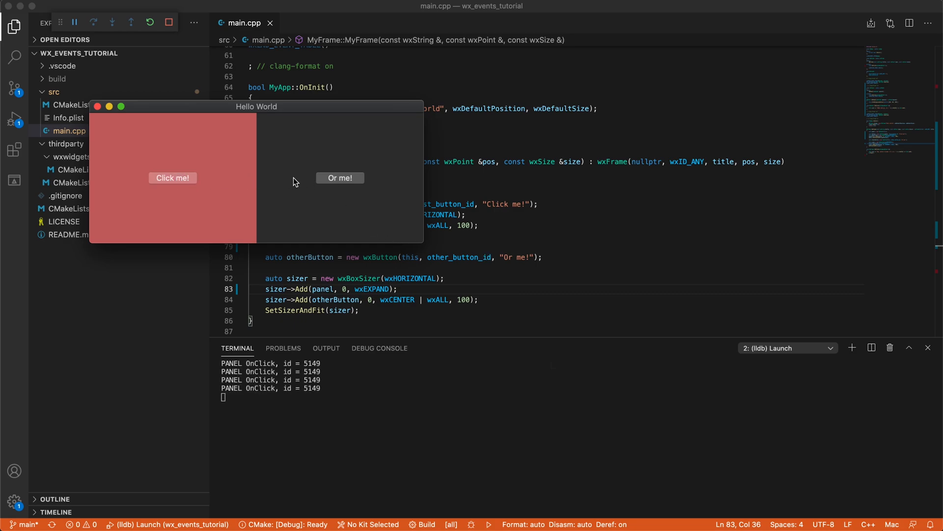
{"action": "left_click", "coordinate": [172, 177]}
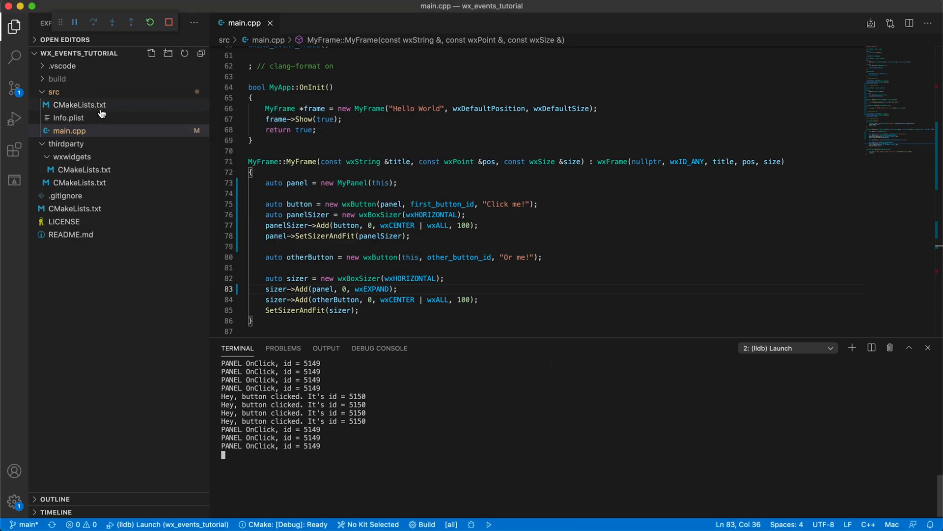
{"action": "type", "text": "e.s"}
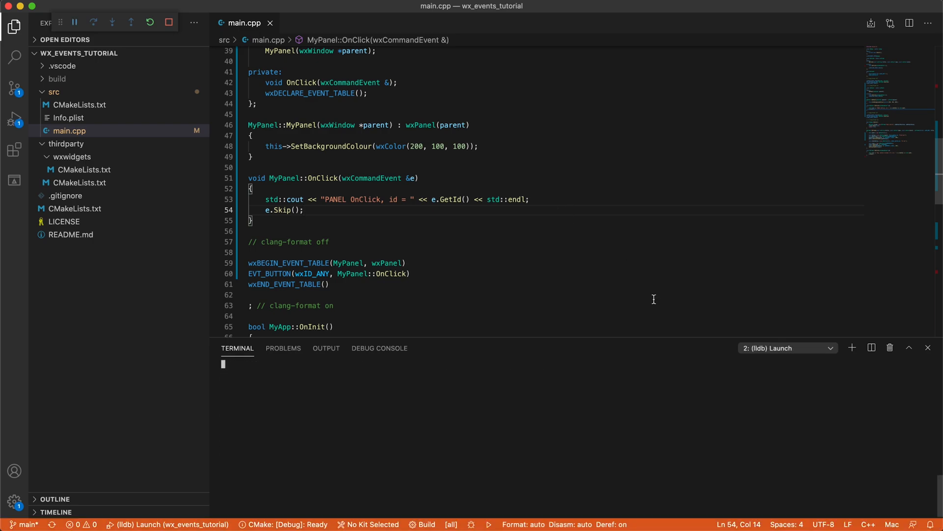
Rerun and click Click me! to log both panel and frame messages
{"action": "left_click", "coordinate": [489, 523]}
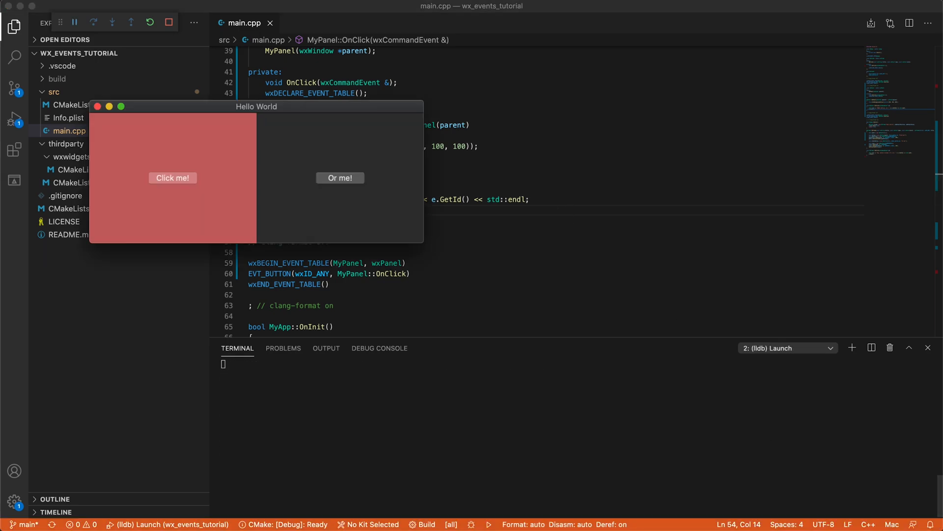
{"action": "left_click", "coordinate": [172, 177]}
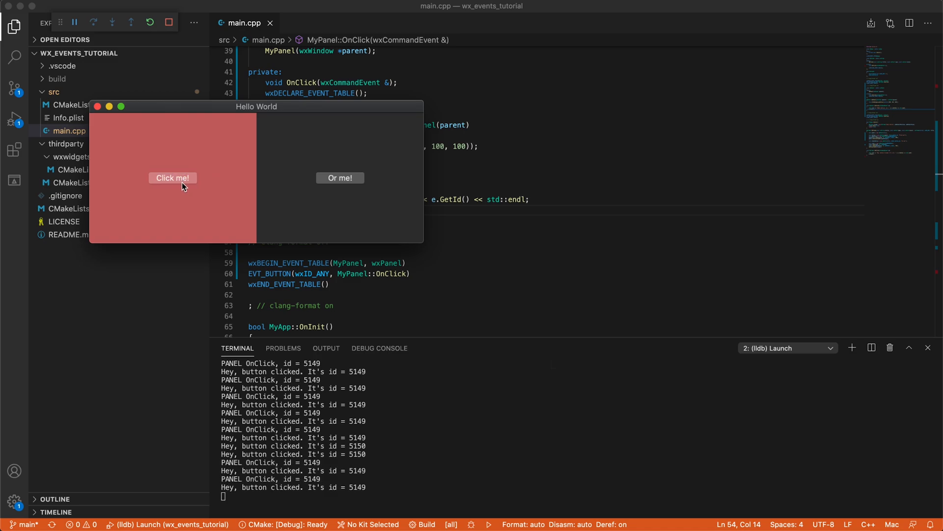
{"action": "left_click", "coordinate": [97, 107]}
{"action": "type", "text": "void OnSize(wxSizeEvent&"}
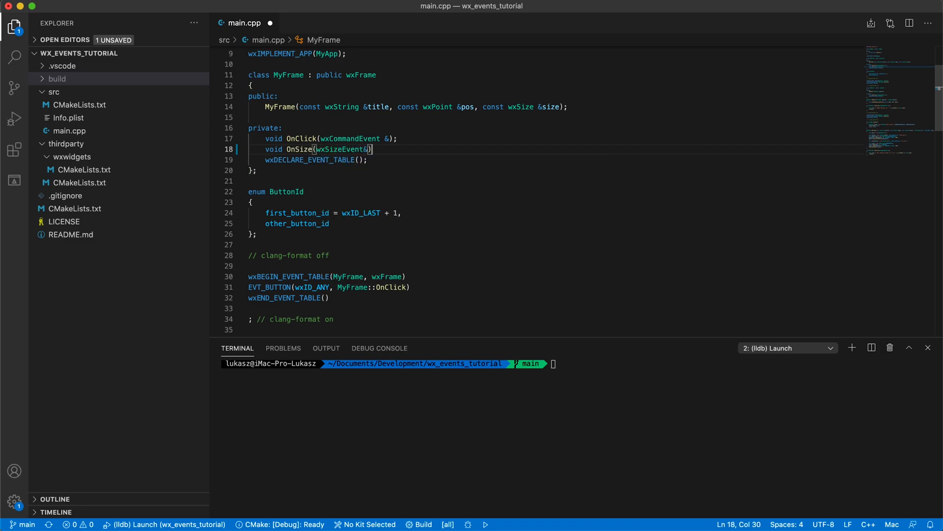
Add EVT_SIZE and MyFrame::OnSize printing 'size event. Height =' with height and id, plus e.Skip()
{"action": "type", "text": "EVT_SIZE"}
{"action": "type", "text": "std::cout << \"FRAME"}
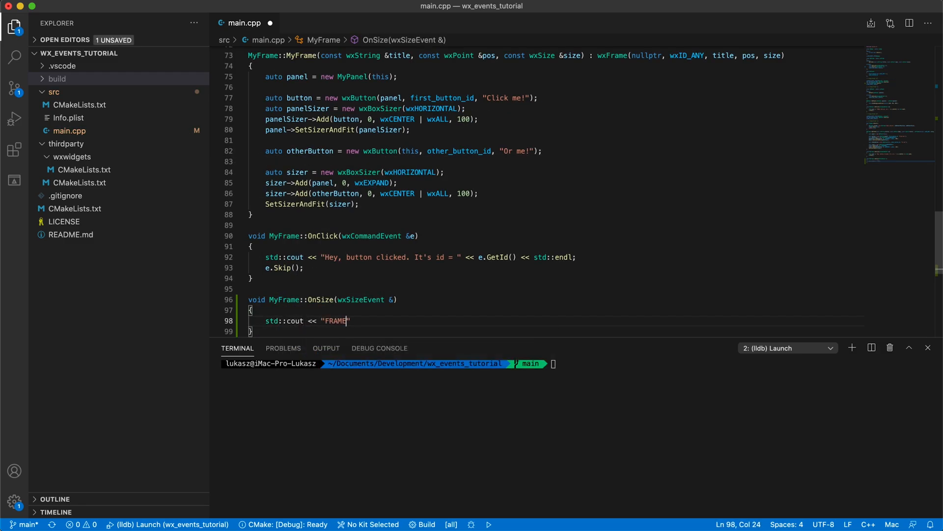
{"action": "type", "text": "size event. Height ="}
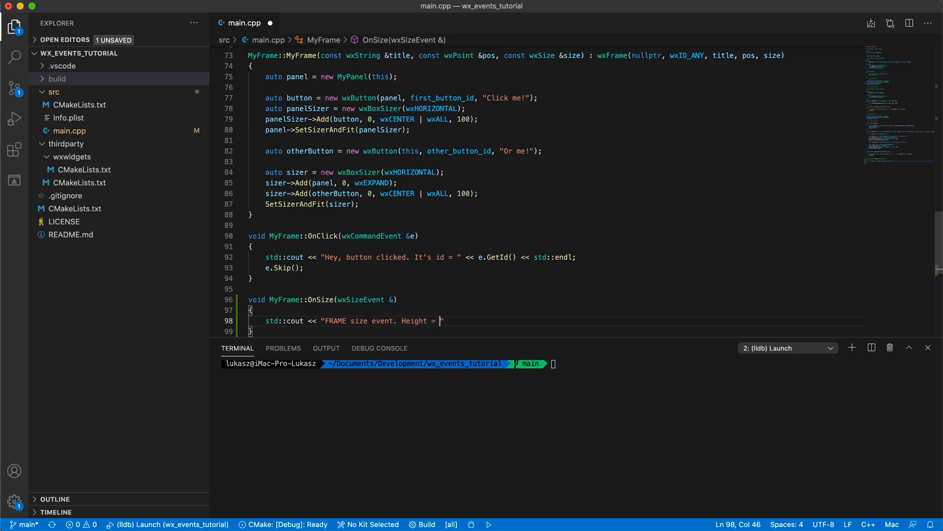
{"action": "type", "text": "<<e.Get"}
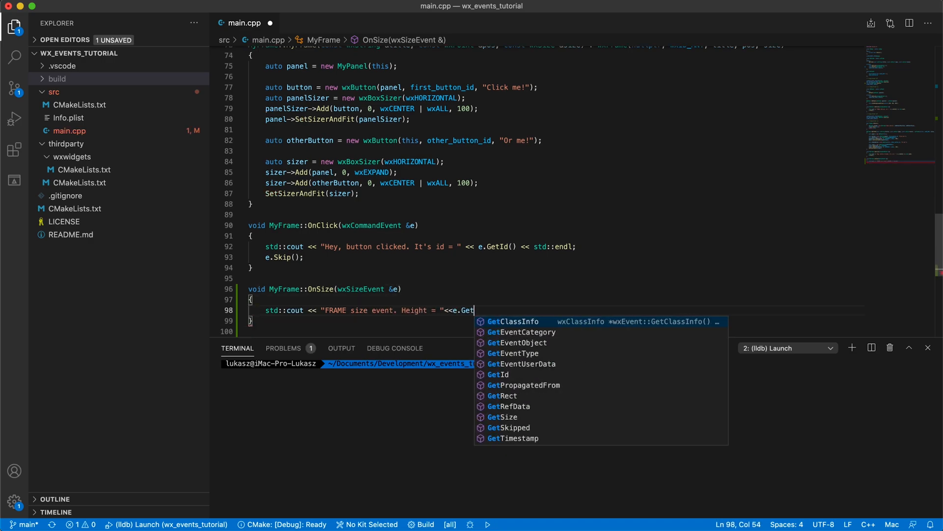
{"action": "type", "text": "Size().GetHeight()<<\", \""}
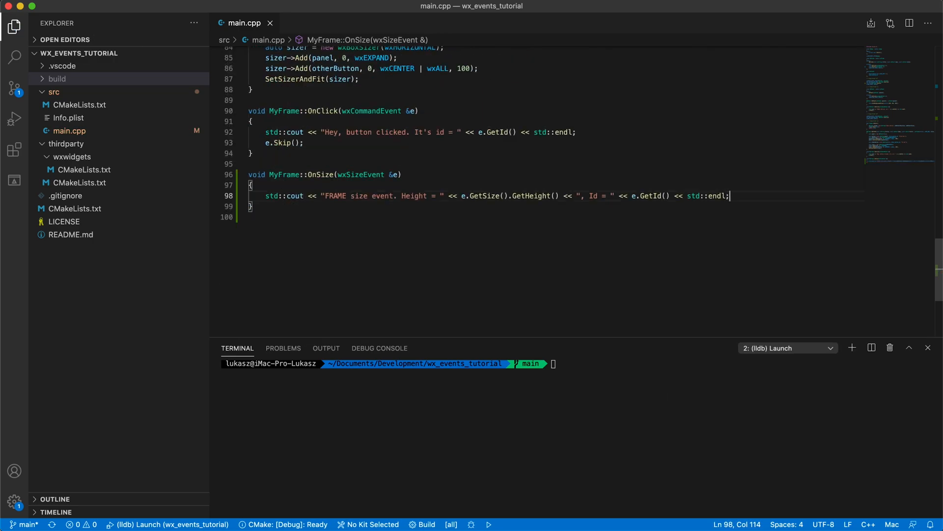
{"action": "type", "text": "e.Skip();"}
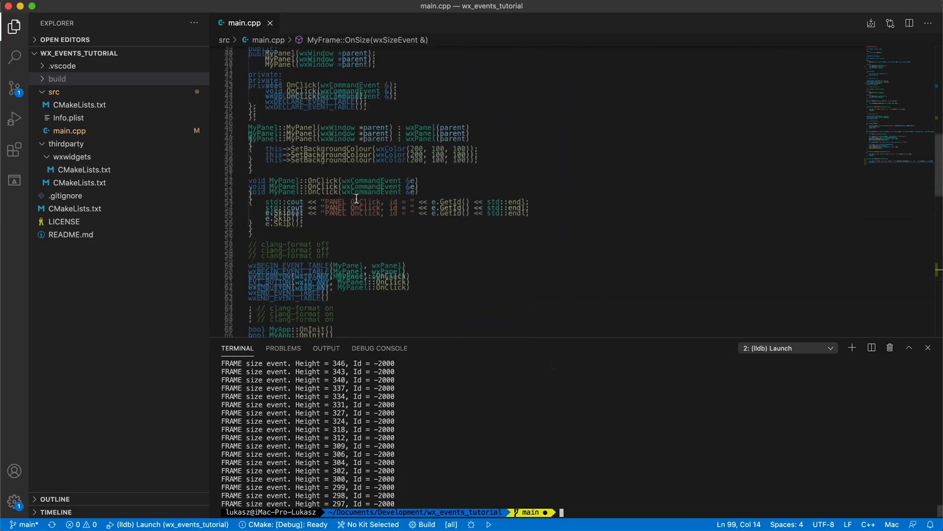
Declare and implement MyPanel::OnSize printing height and id, then shrink the window to test
{"action": "type", "text": "void On"}
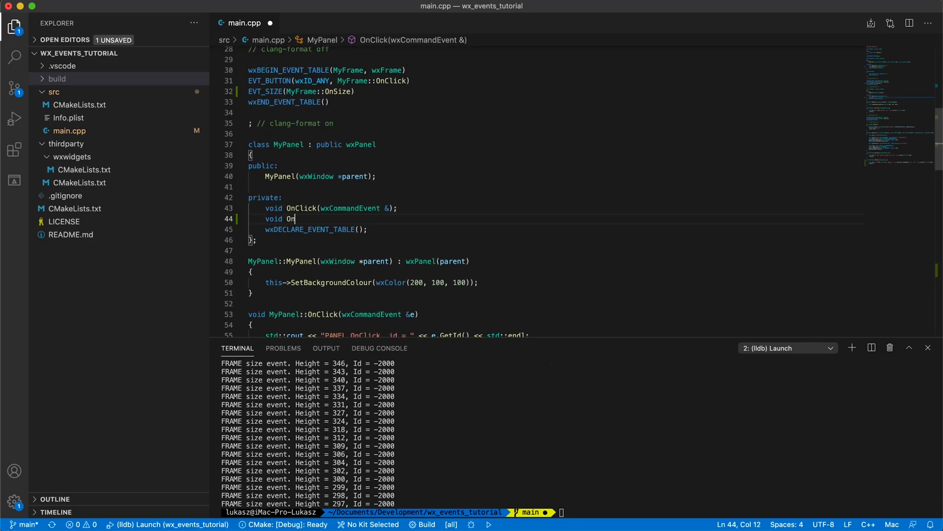
{"action": "type", "text": "Size(wxSizeEvent &);"}
{"action": "type", "text": "EVT_SIZE("}
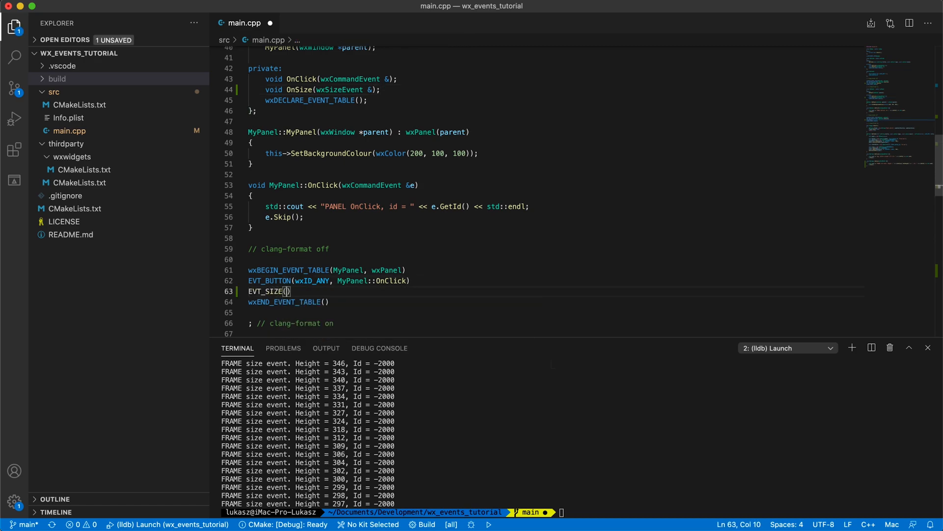
{"action": "type", "text": "MyPanel::OnSize"}
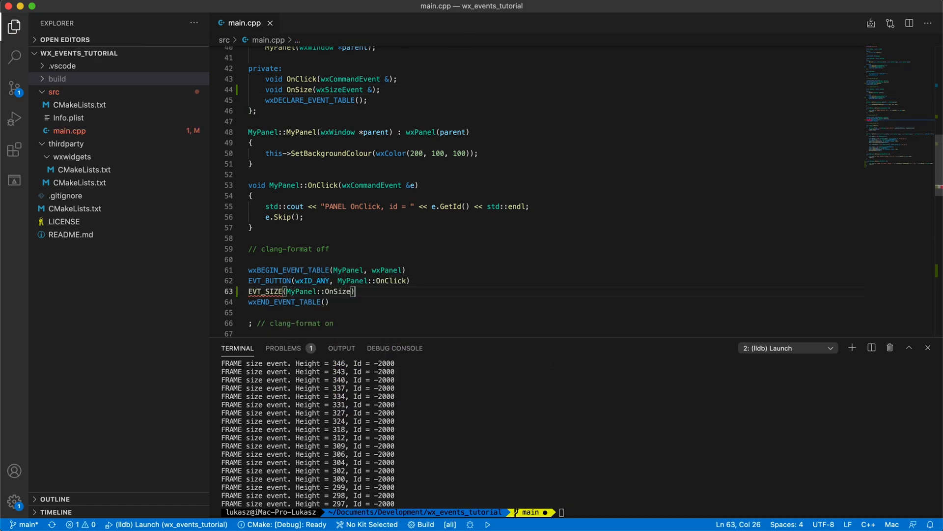
{"action": "type", "text": "std::cout <<\"PANEL"}
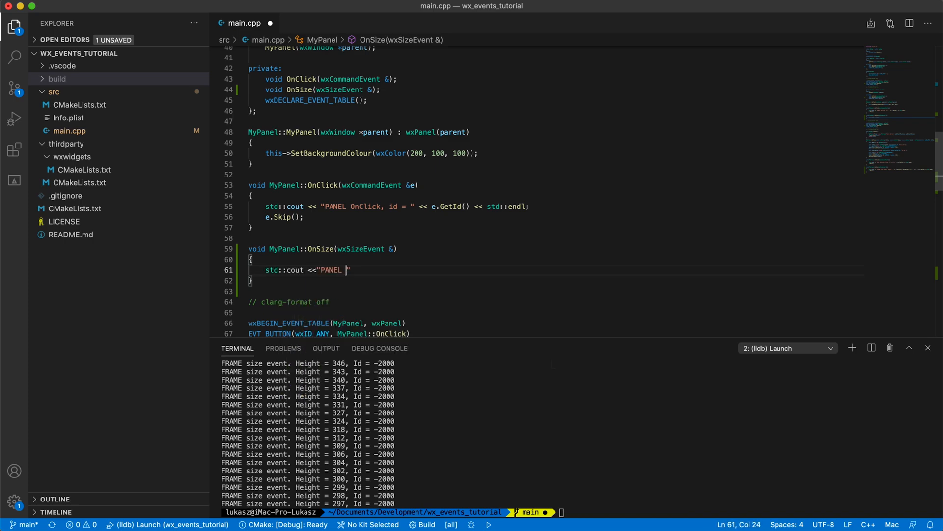
{"action": "type", "text": "OnSize. H = \" <<e.GetSize().GetHeight"}
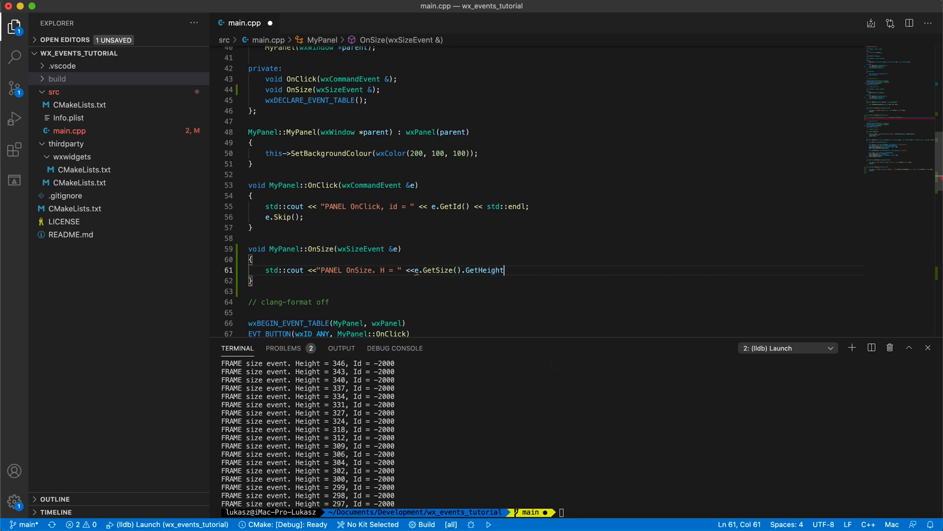
{"action": "type", "text": "() <<\", id = \"<<e.ge"}
{"action": "type", "text": "e.Skip();"}
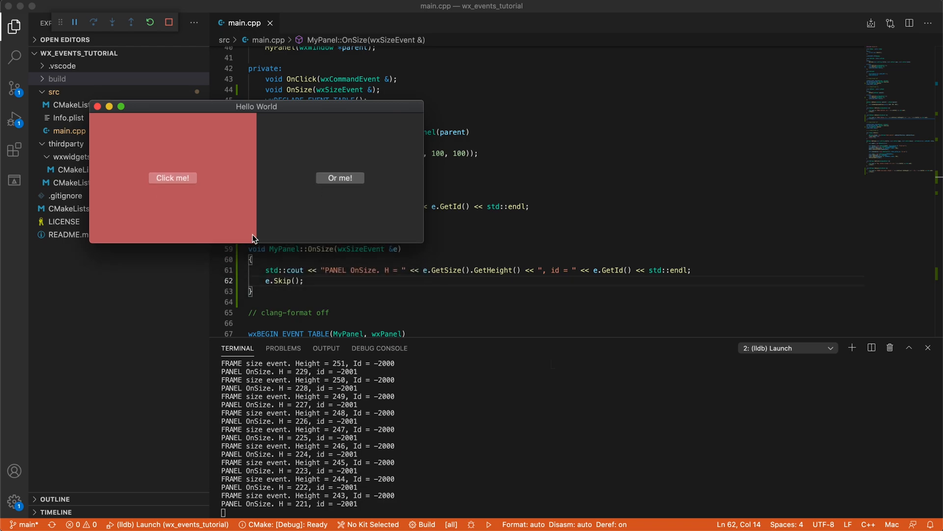
{"action": "left_click_drag", "start_coordinate": [252, 239], "coordinate": [252, 280]}
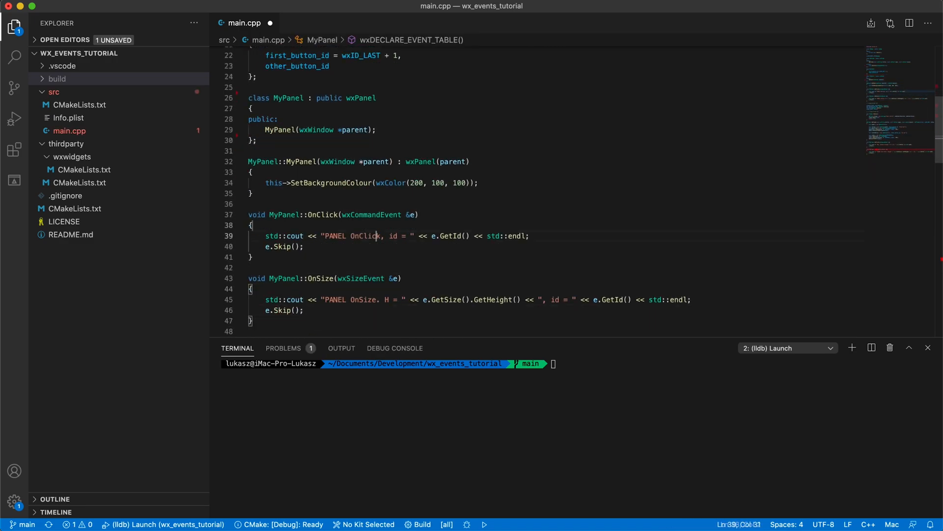
Add button->Bind(wxEVT_BUTTON, &MyFrame::OnClick, this); in MyFrame and test clicking Or me!
{"action": "scroll", "scroll_direction": "down", "scroll_amount": 3}
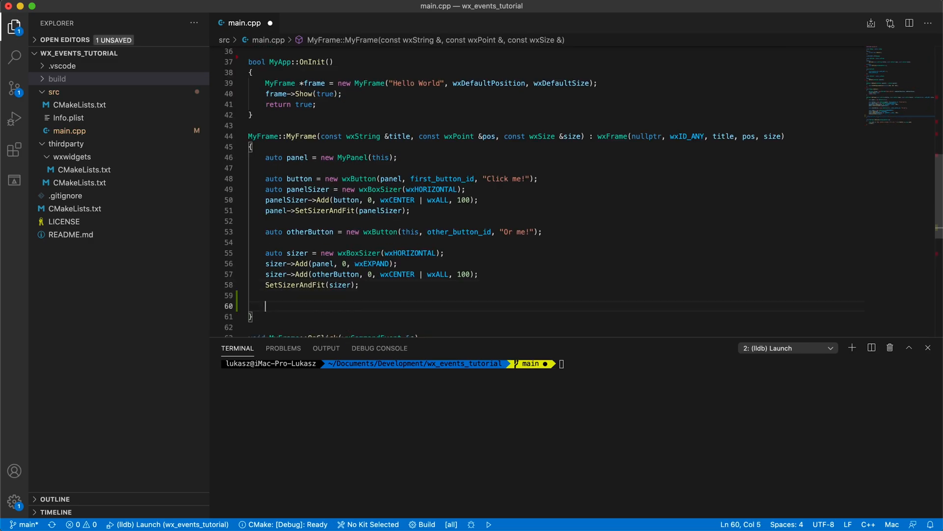
{"action": "type", "text": "button->Bind(wxEVT_BUTTON, &MyFram"}
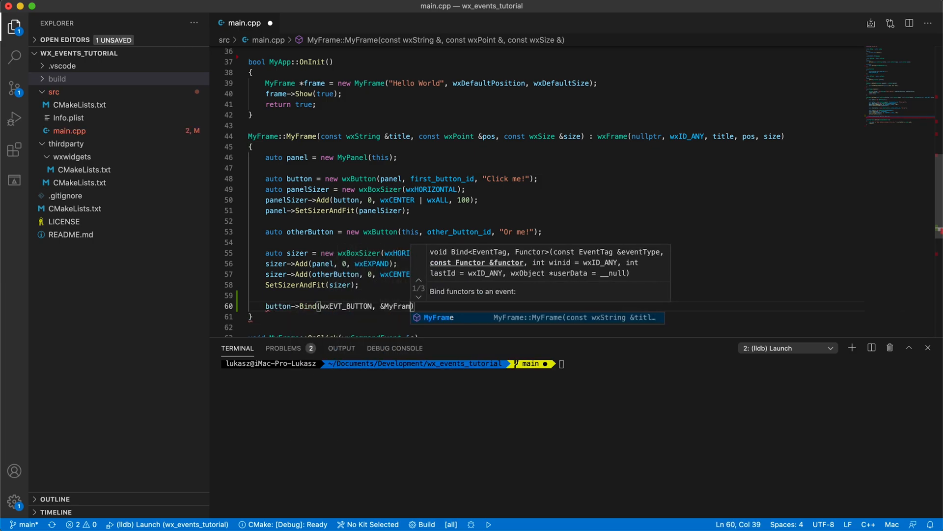
{"action": "type", "text": "e::OnClick, this);"}
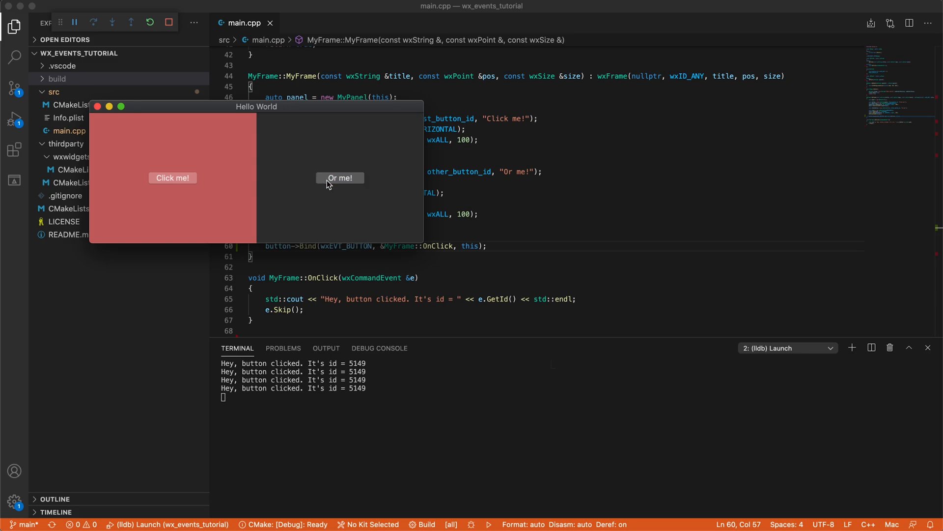
{"action": "left_click", "coordinate": [172, 177]}
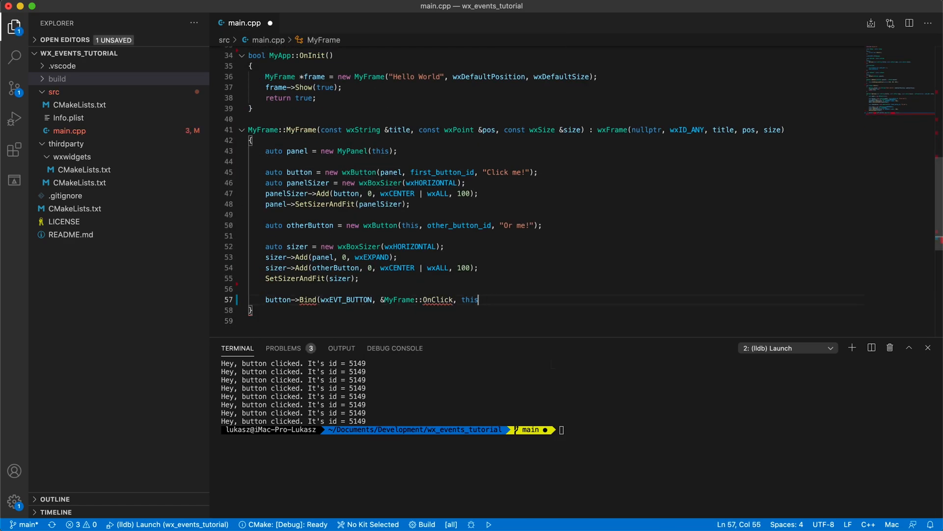
Bind Click me! to a wxCommandEvent lambda printing "I'm a lambda! Id = " with e.GetId(), then test it
{"action": "type", "text": "[](wxCommandEvent"}
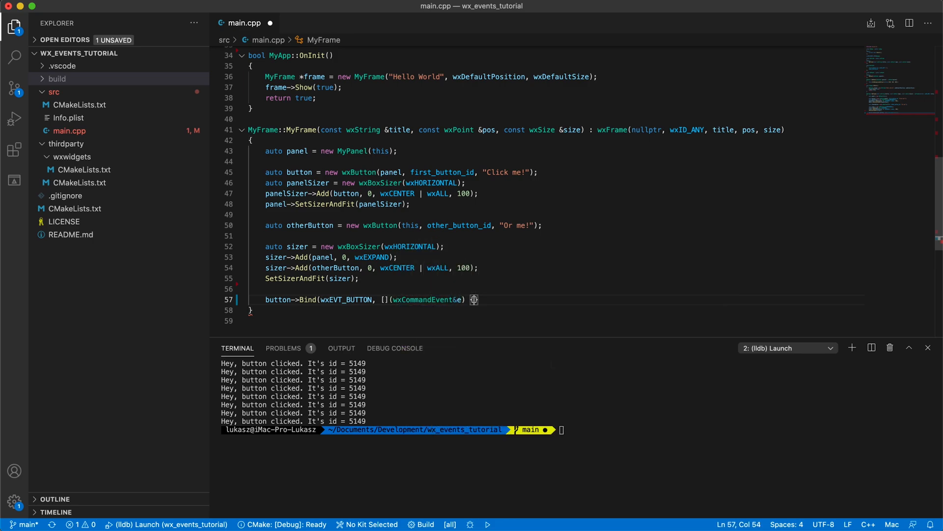
{"action": "type", "text": "std::cout<<\"I'm a lambda!"}
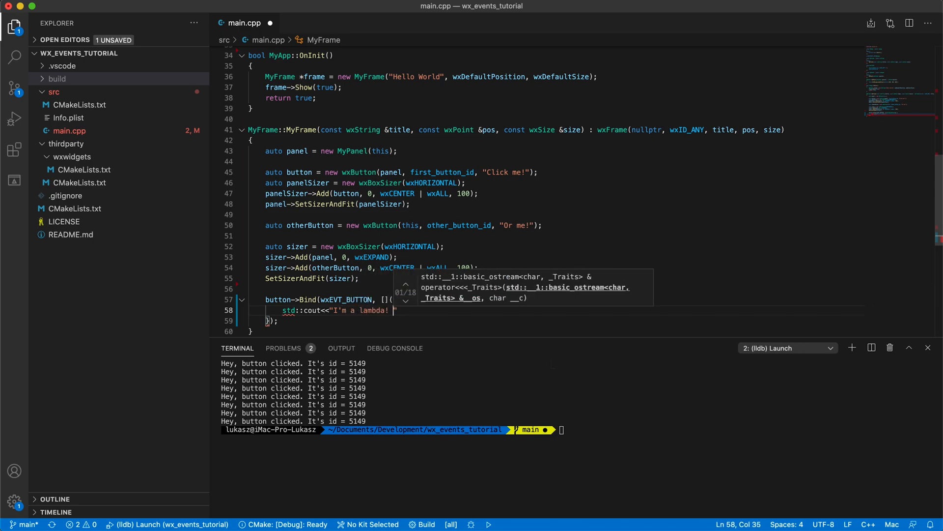
{"action": "type", "text": "Id = \"<<e.GetId()<<s"}
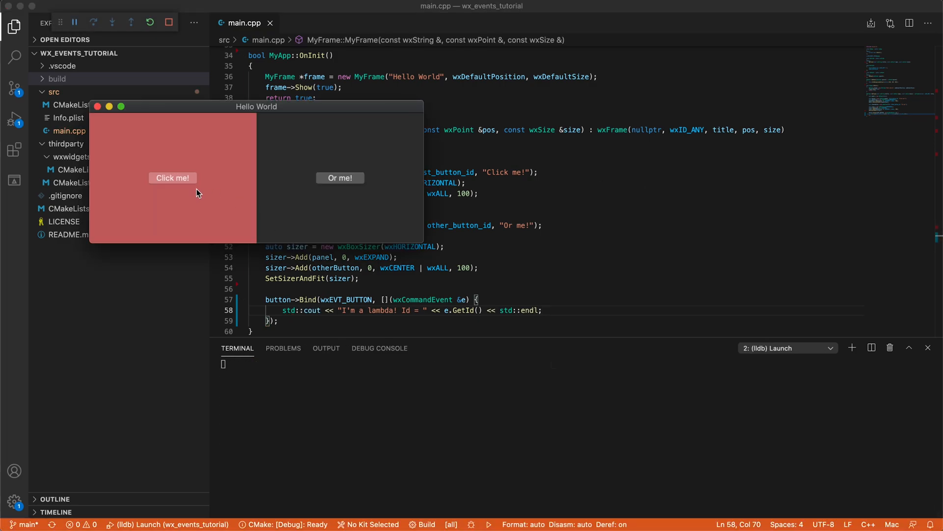
{"action": "left_click", "coordinate": [172, 177]}
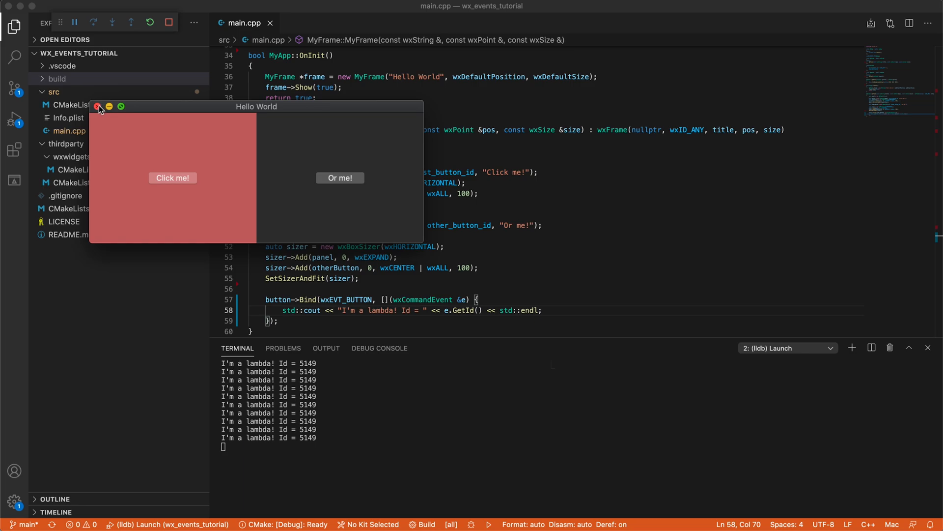
{"action": "left_click", "coordinate": [98, 106]}
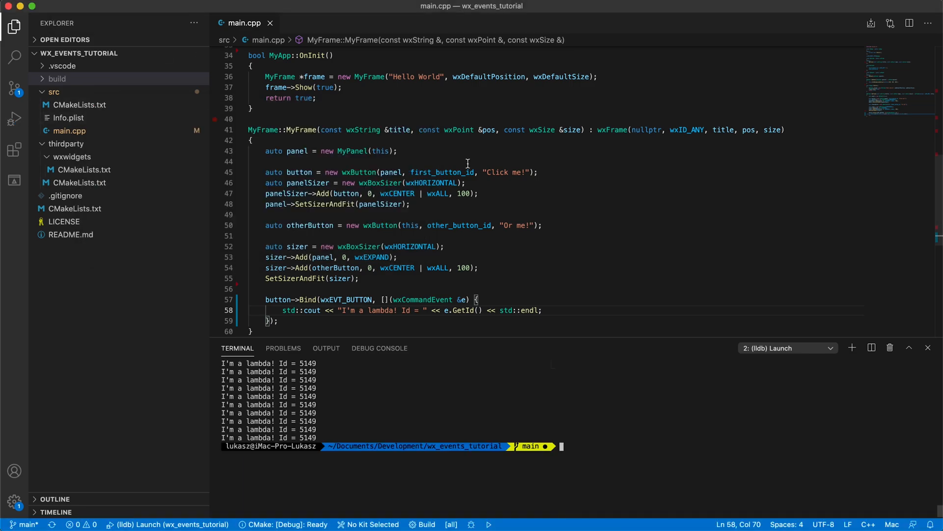